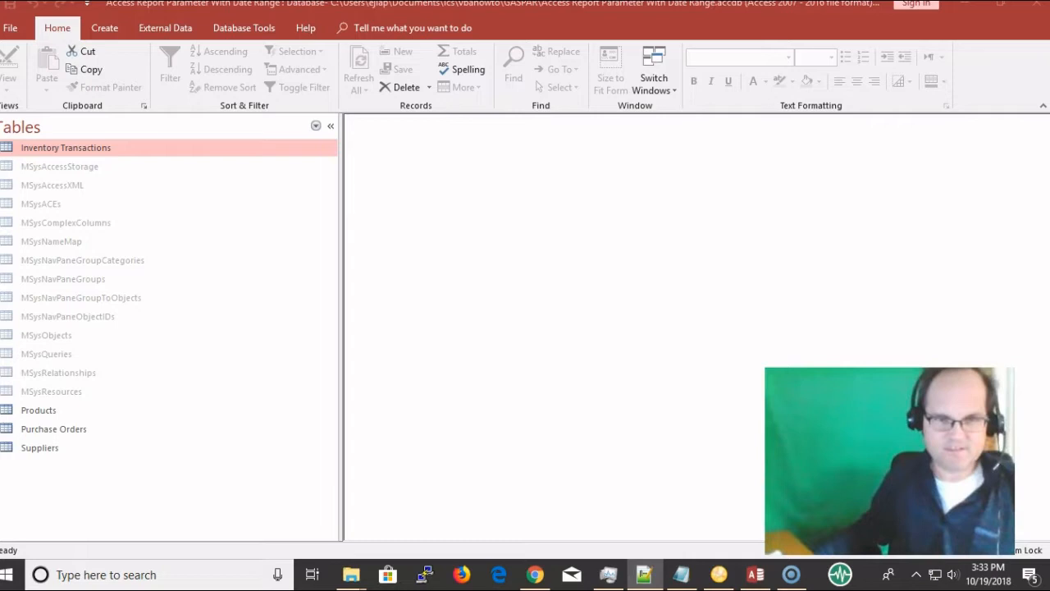
pyautogui.moveTo(939, 253)
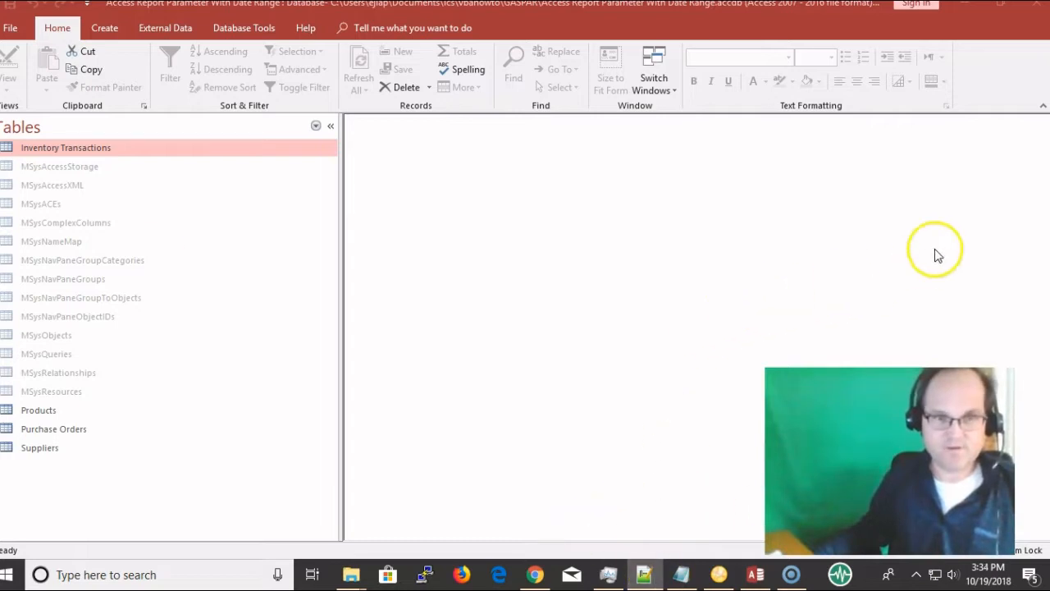
pyautogui.moveTo(102, 134)
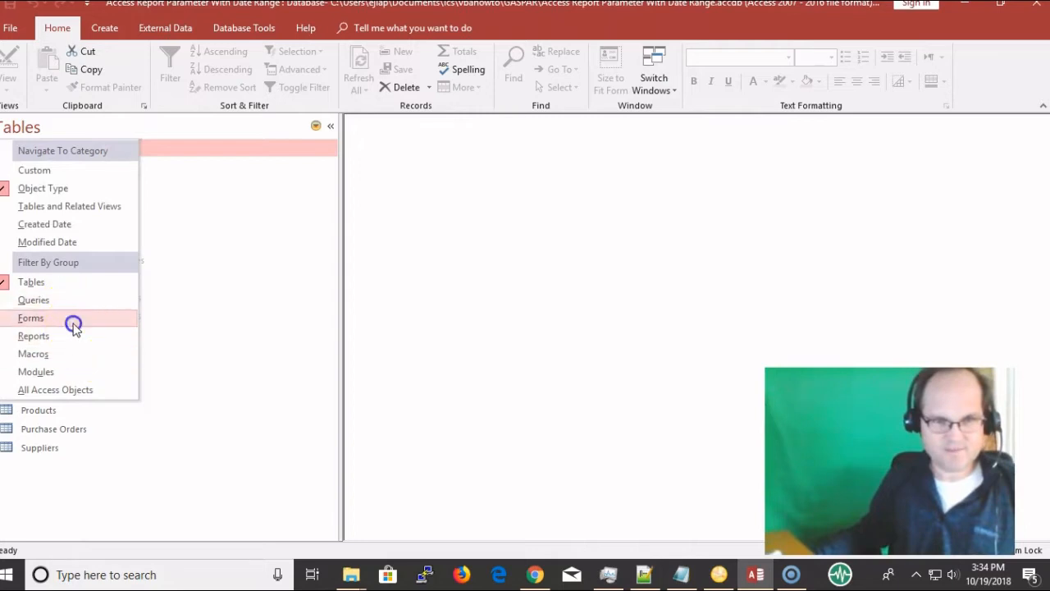
# Step: Switch the Navigation Pane category from tables to Reports so the Suppliers report is listed
pyautogui.click(31, 319)
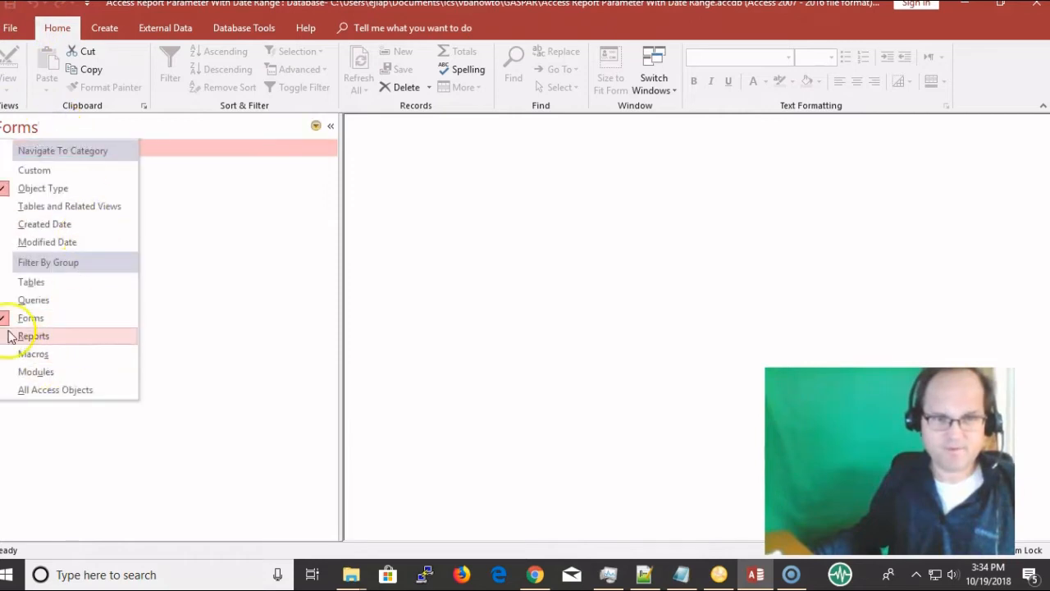
pyautogui.click(32, 335)
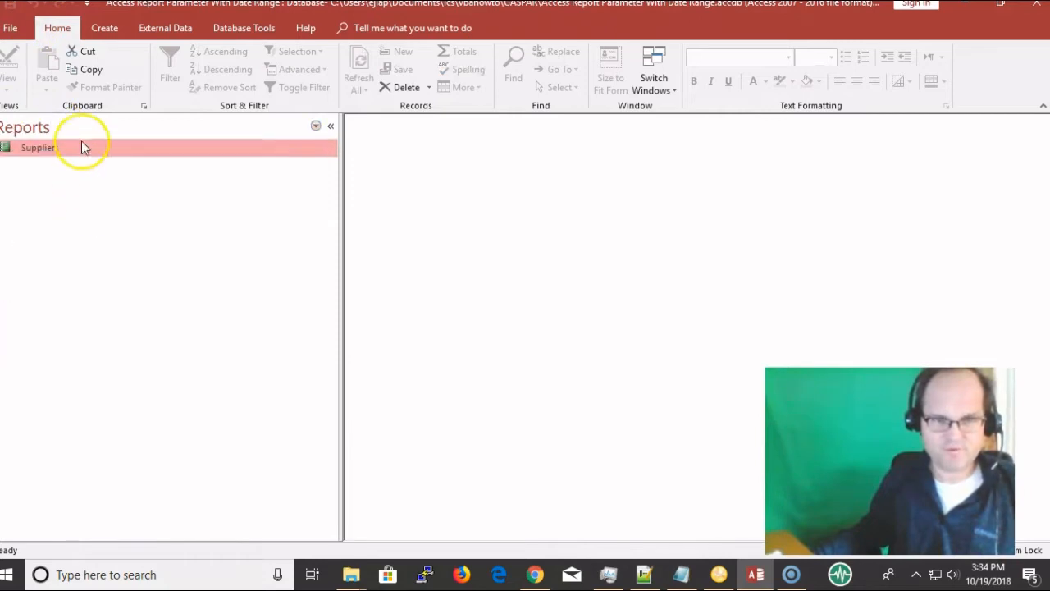
pyautogui.moveTo(88, 156)
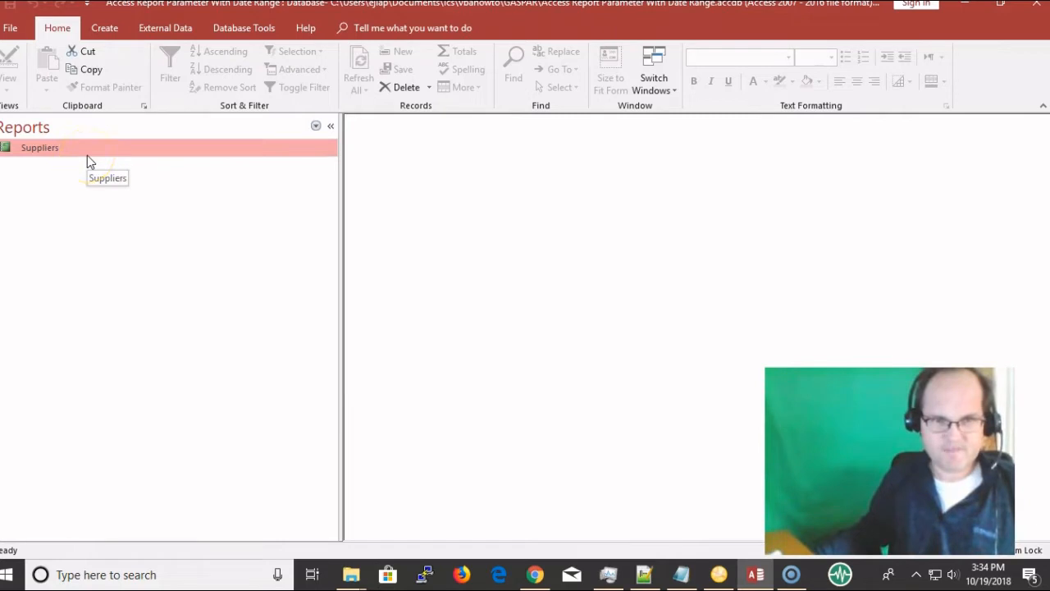
# Step: Run the Suppliers report and fill its prompt with start date 9/13/2018 and end date 10/3/2018
pyautogui.doubleClick(39, 148)
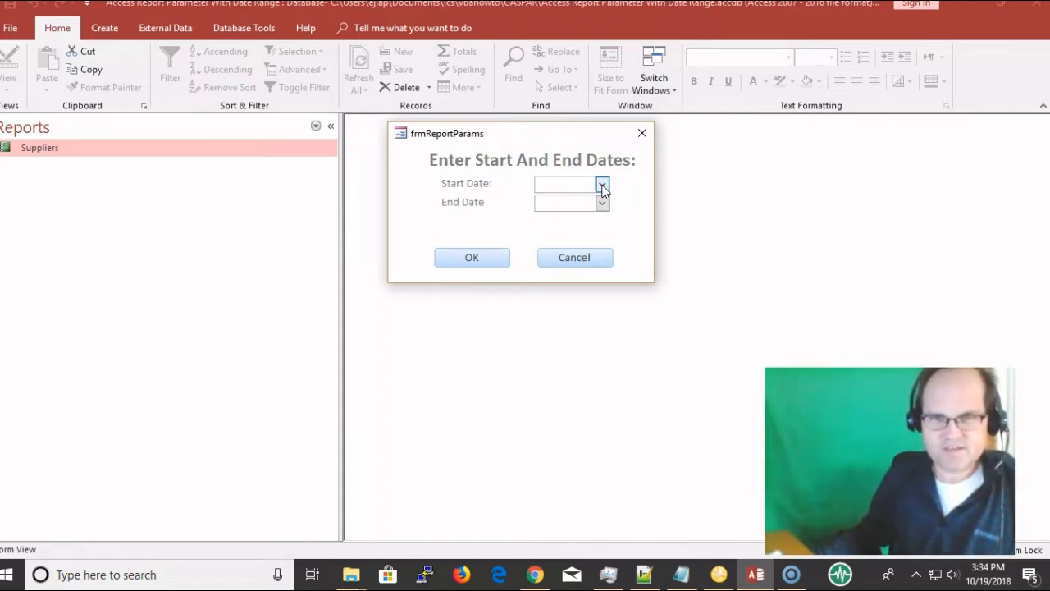
pyautogui.click(602, 183)
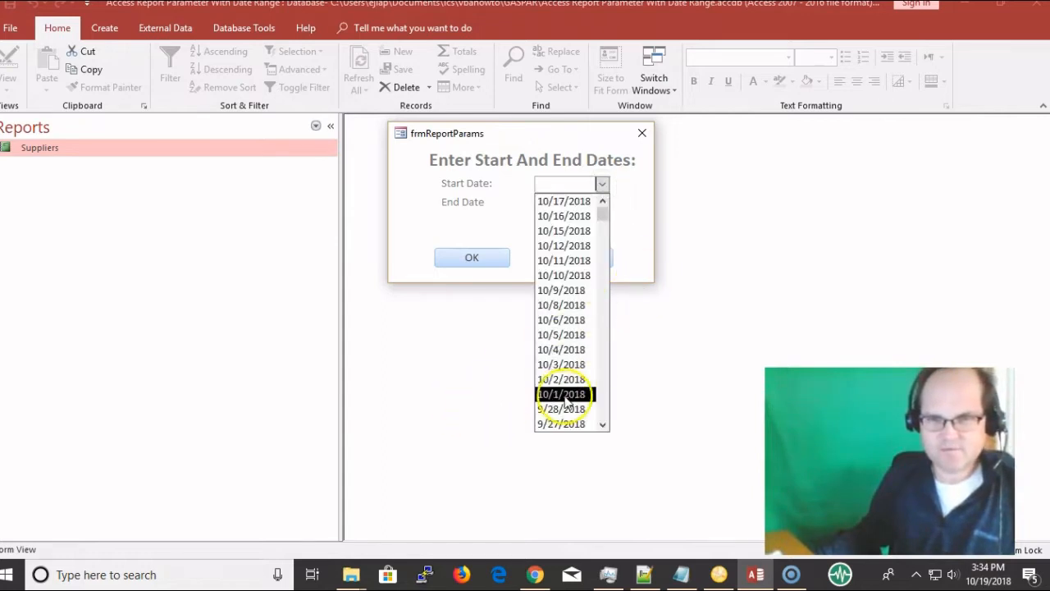
pyautogui.scroll(-3)
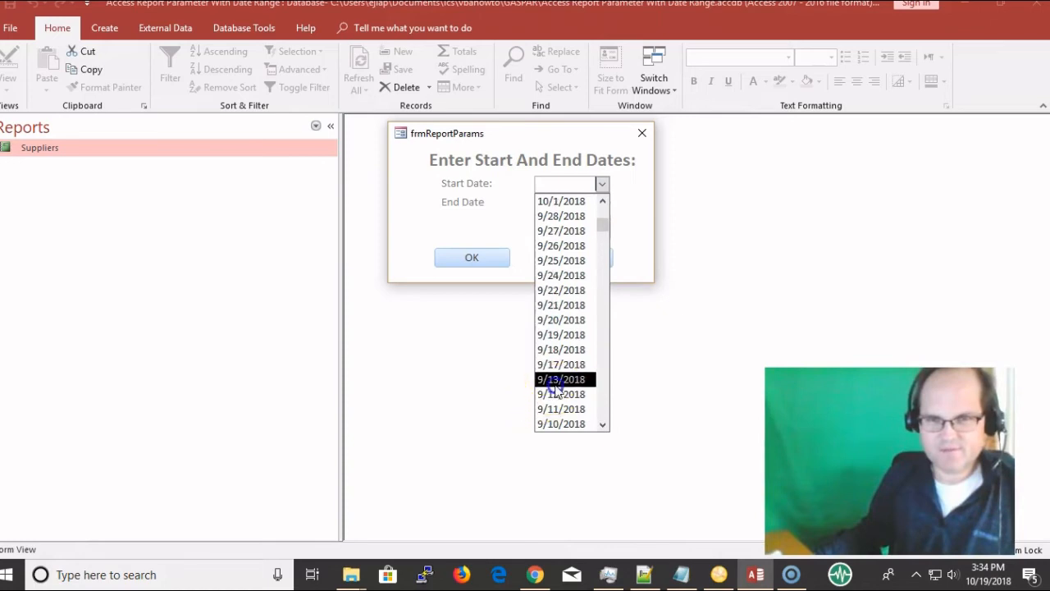
pyautogui.click(561, 379)
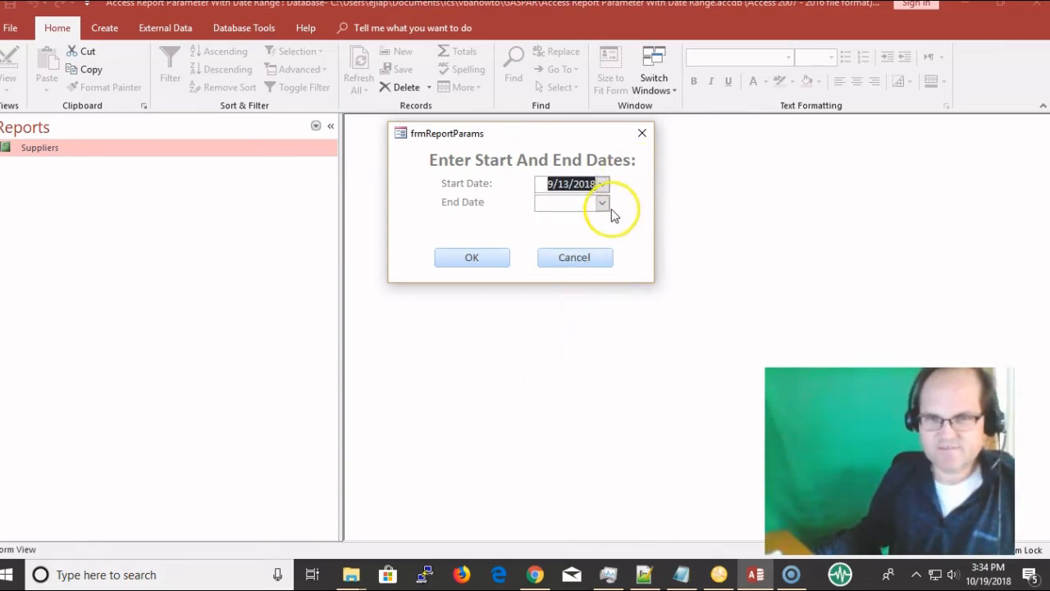
pyautogui.click(603, 204)
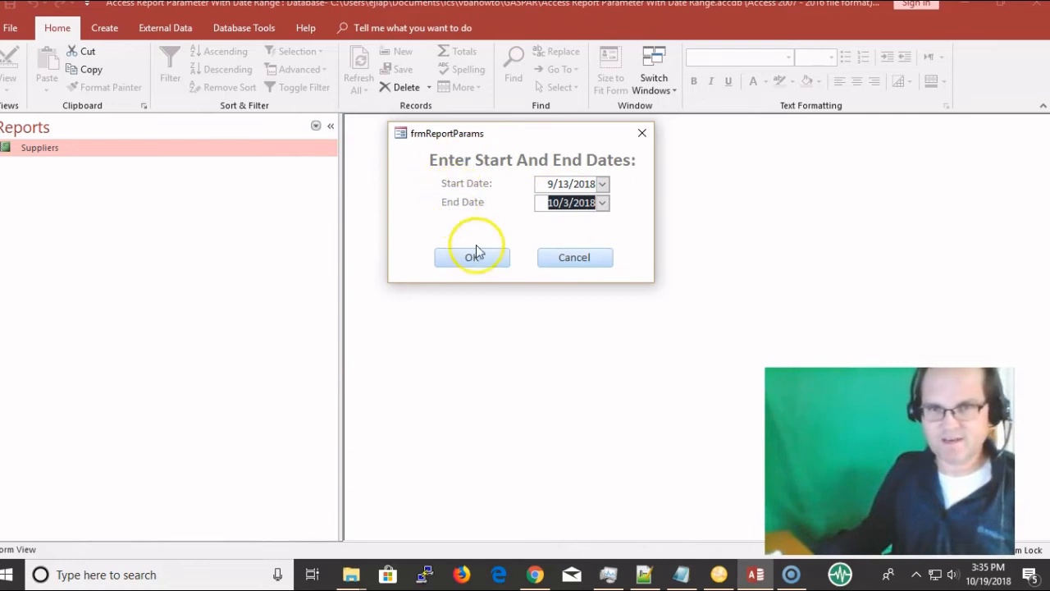
pyautogui.moveTo(577, 178)
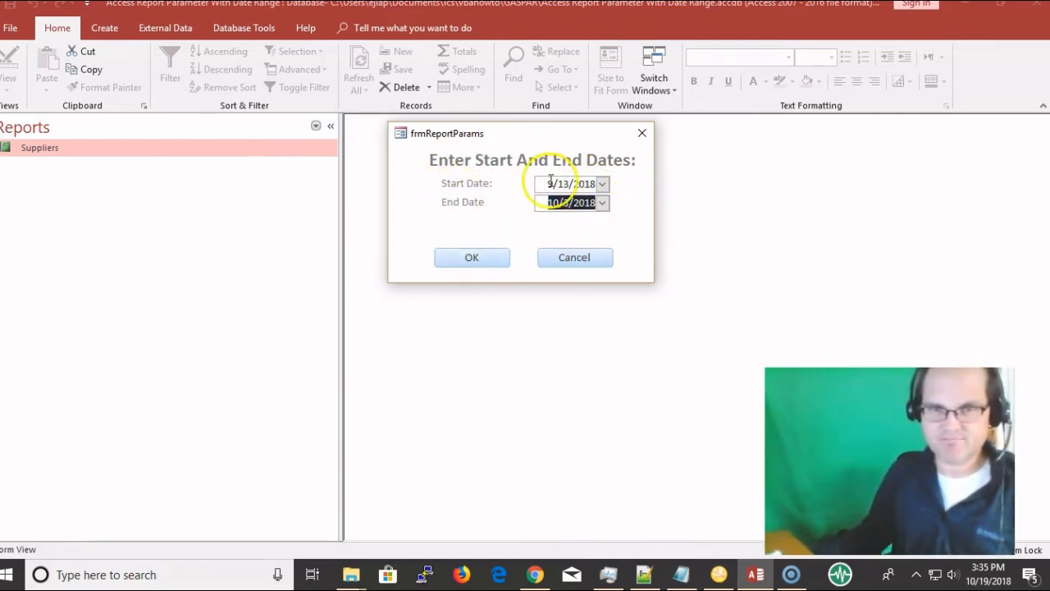
pyautogui.click(568, 202)
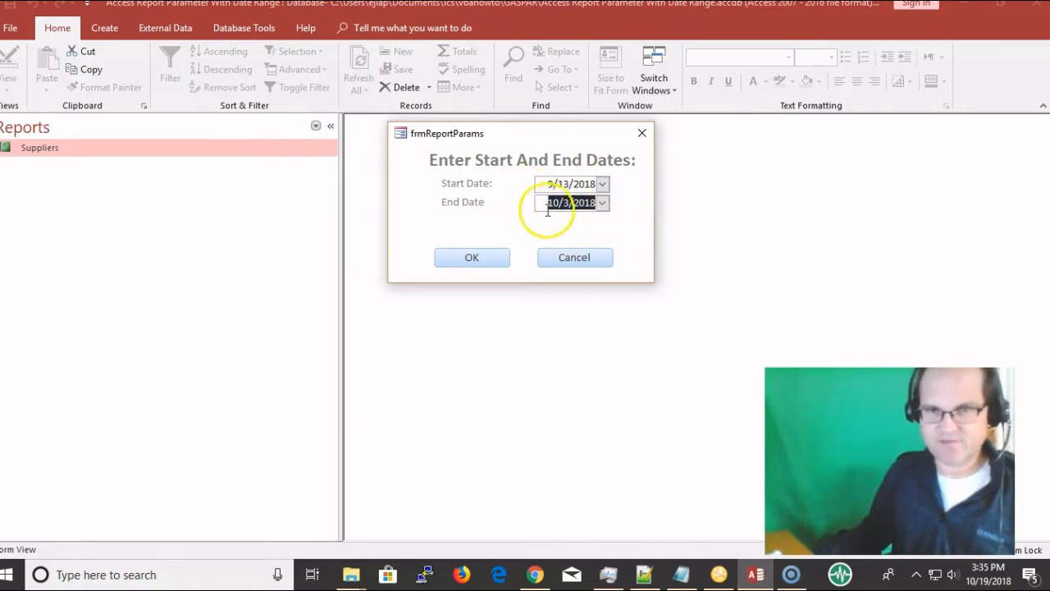
# Step: Confirm the dates and review the Suppliers report preview showing purchase orders in that range
pyautogui.click(473, 256)
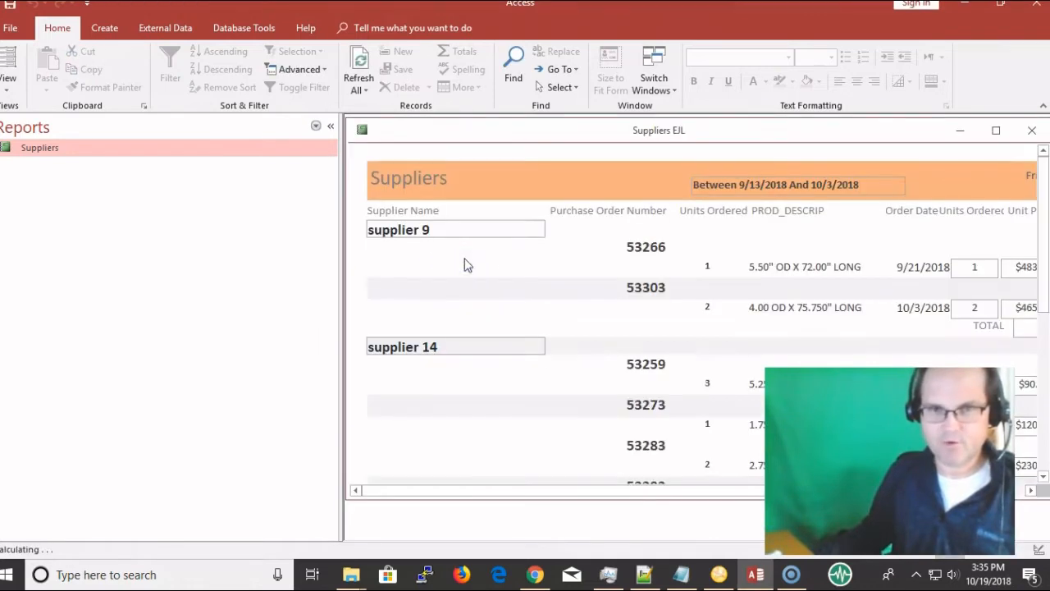
pyautogui.click(332, 124)
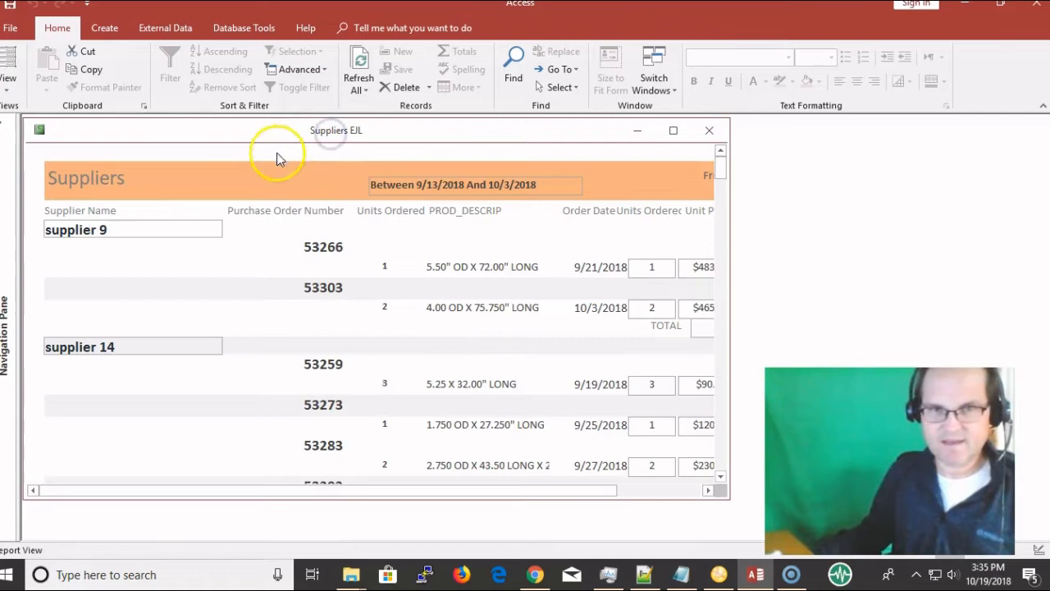
pyautogui.moveTo(763, 146)
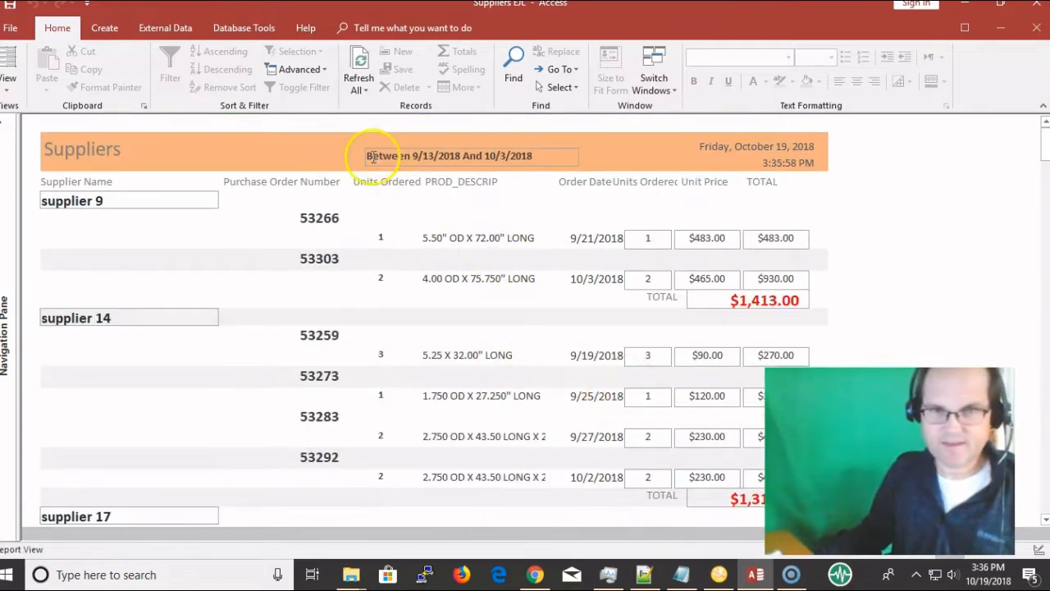
pyautogui.click(553, 154)
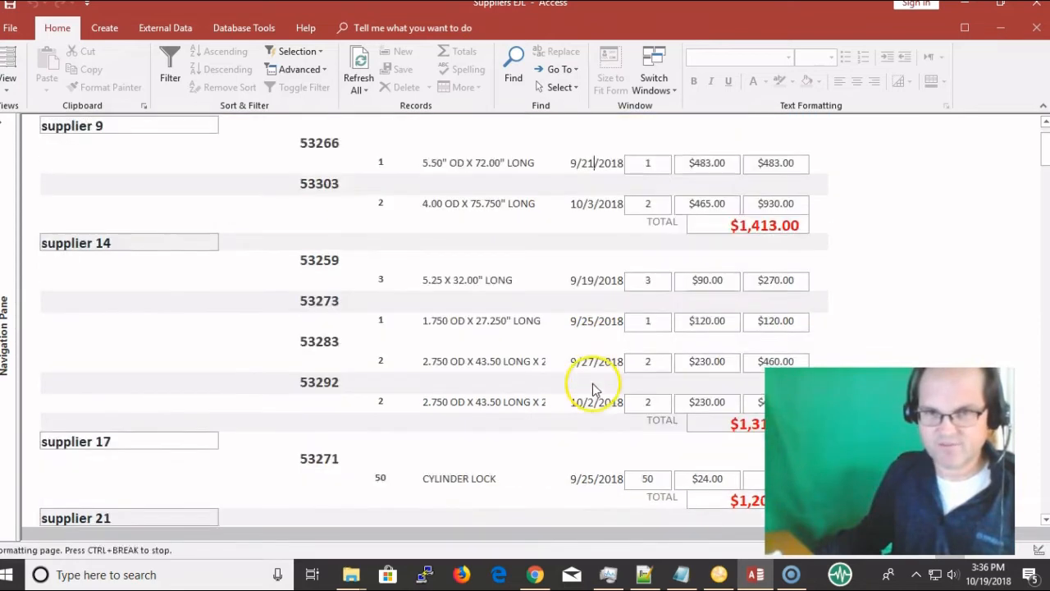
pyautogui.scroll(-3)
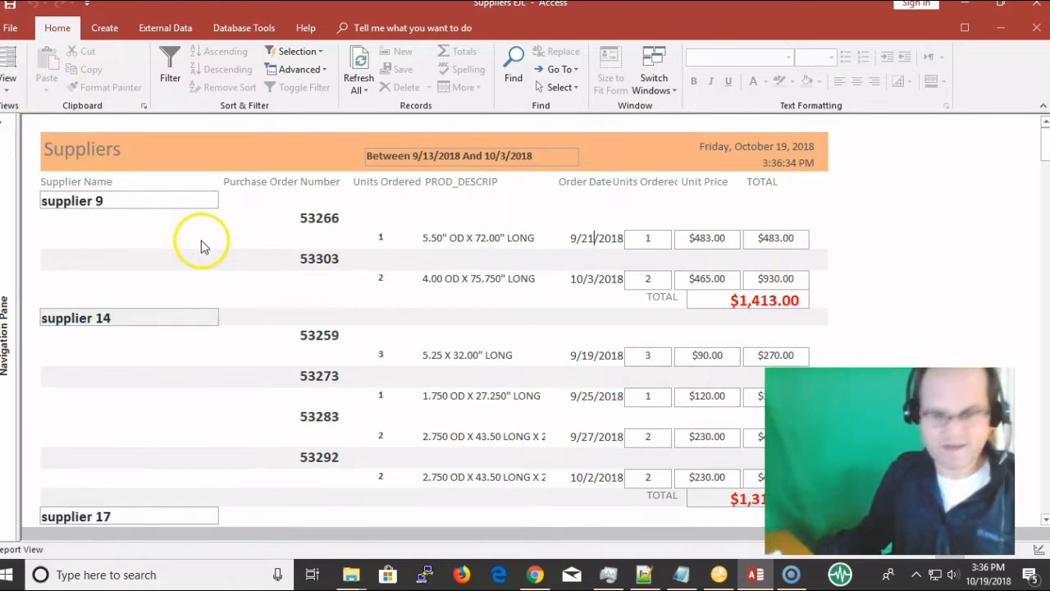
pyautogui.moveTo(699, 177)
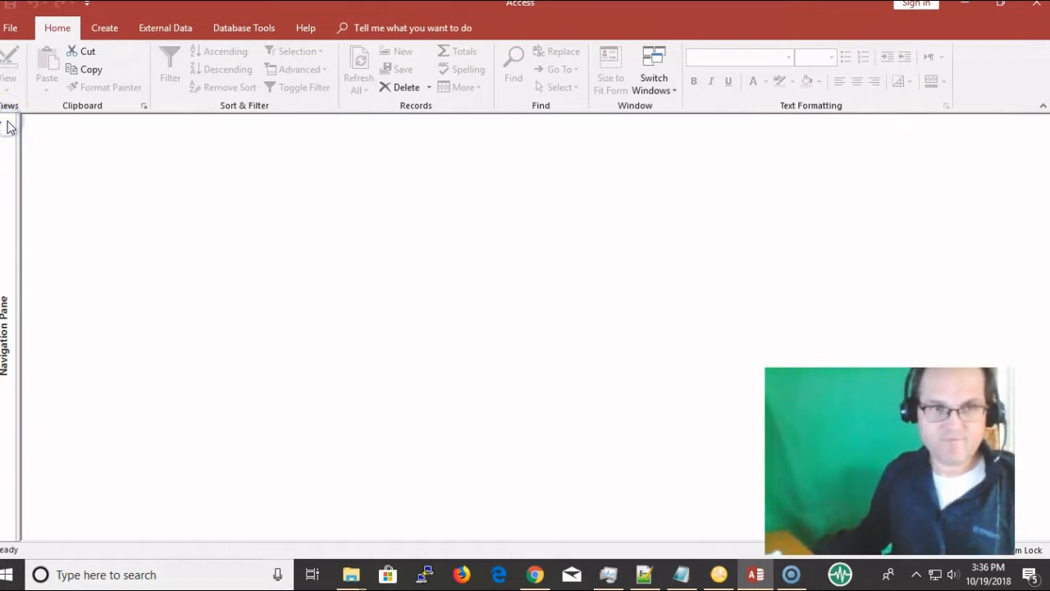
# Step: Review the Report_Open procedure and highlight the line that opens frmReportParams
pyautogui.click(8, 123)
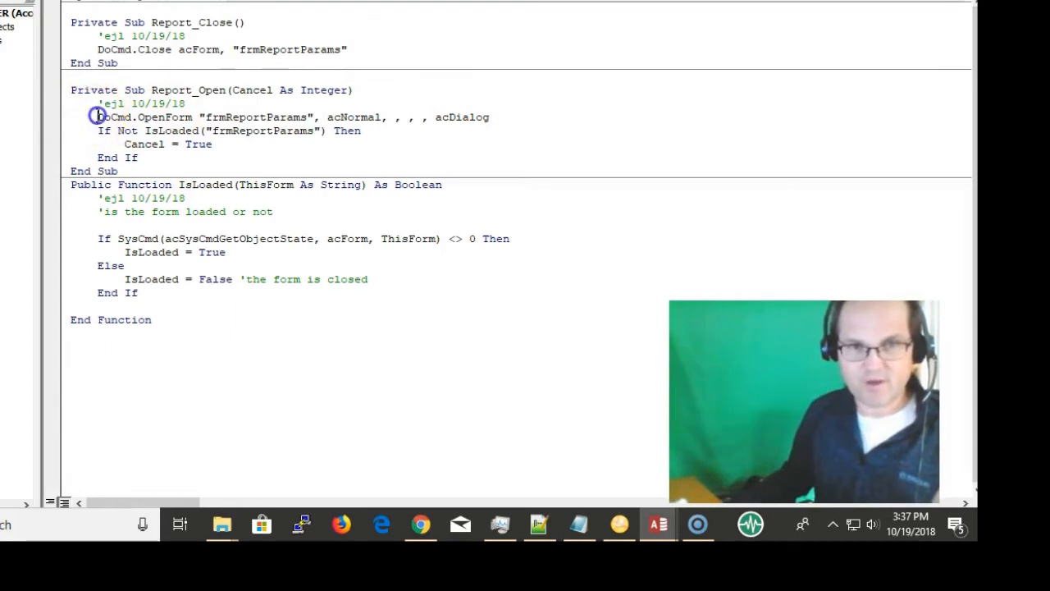
pyautogui.moveTo(97, 116); pyautogui.dragTo(357, 131)
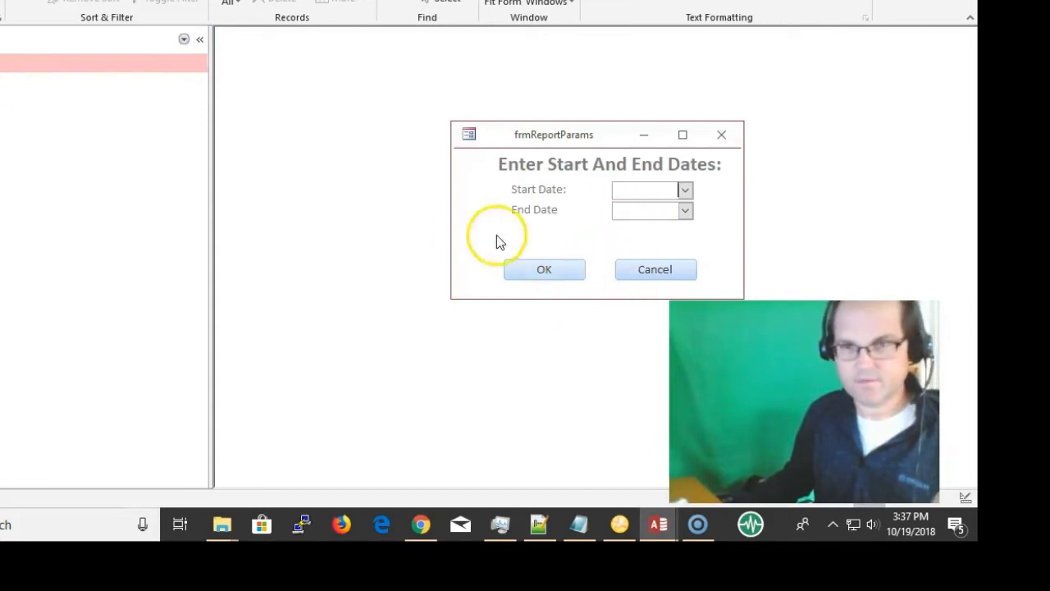
# Step: Look over the Purchase Orders table's order dates, then return to the report's VBA module
pyautogui.click(686, 190)
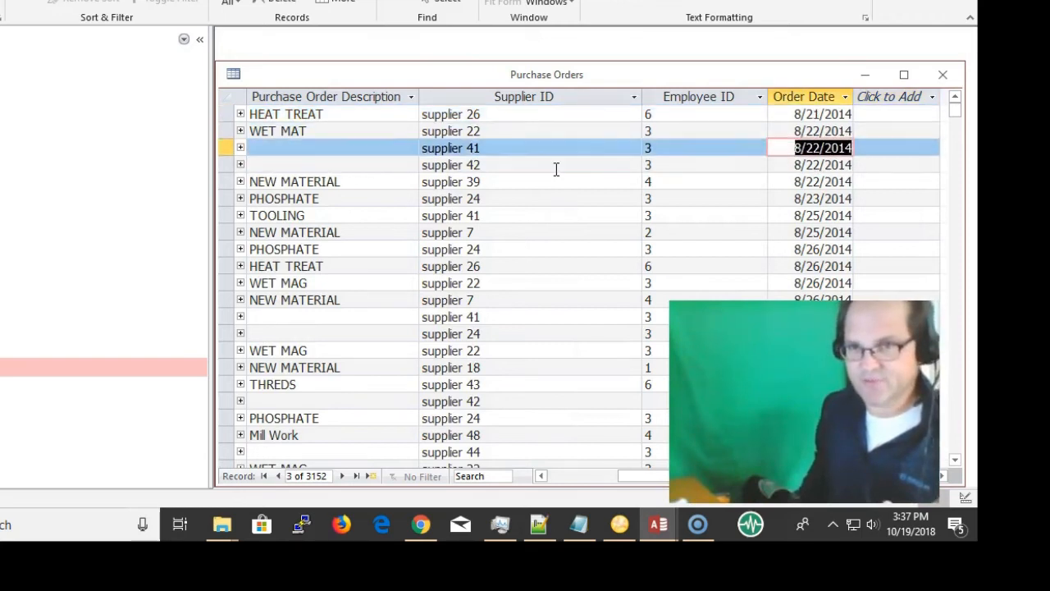
pyautogui.click(279, 132)
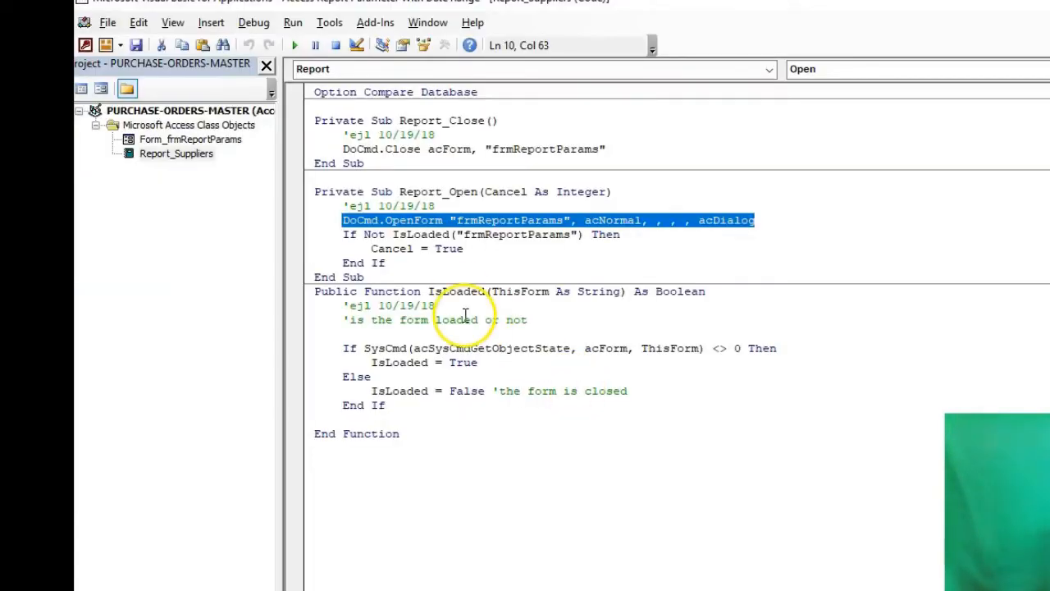
# Step: Examine the IsLoaded helper checking frmReportParams state via SysCmd acSysCmdGetObjectState
pyautogui.click(613, 219)
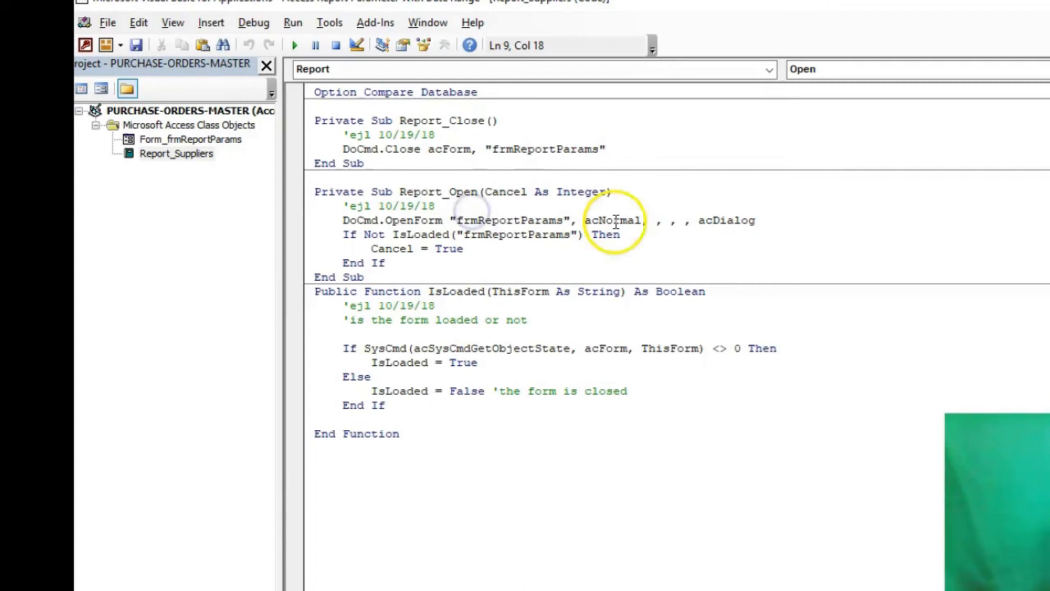
pyautogui.doubleClick(720, 220)
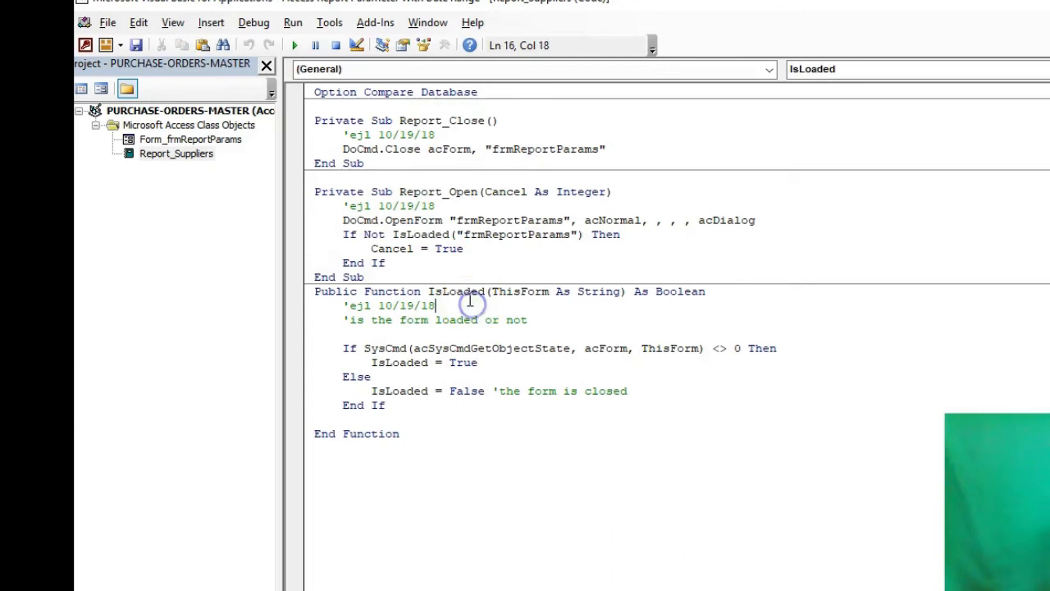
pyautogui.doubleClick(456, 292)
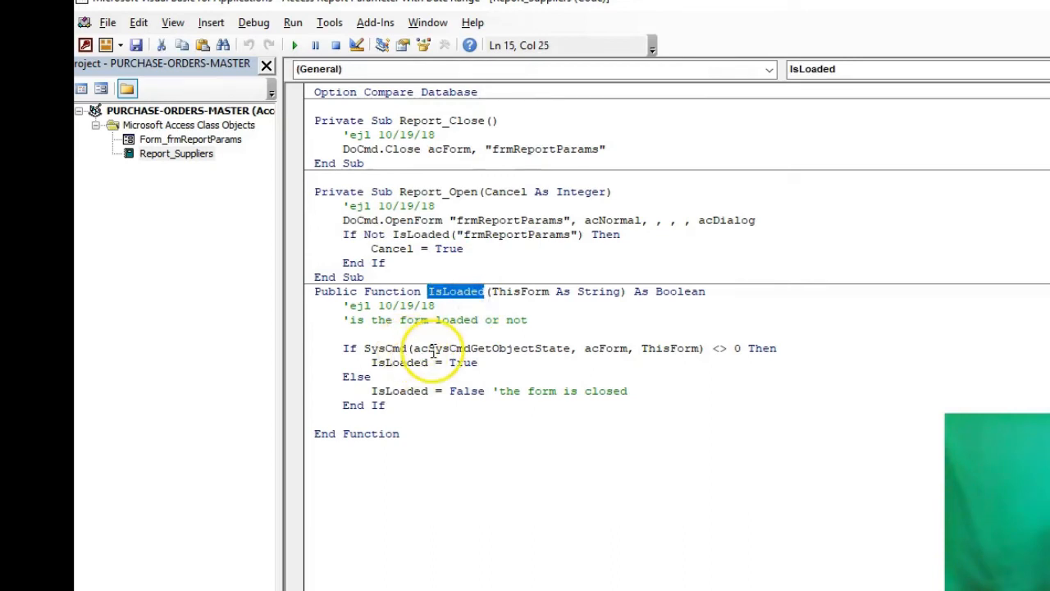
pyautogui.doubleClick(384, 348)
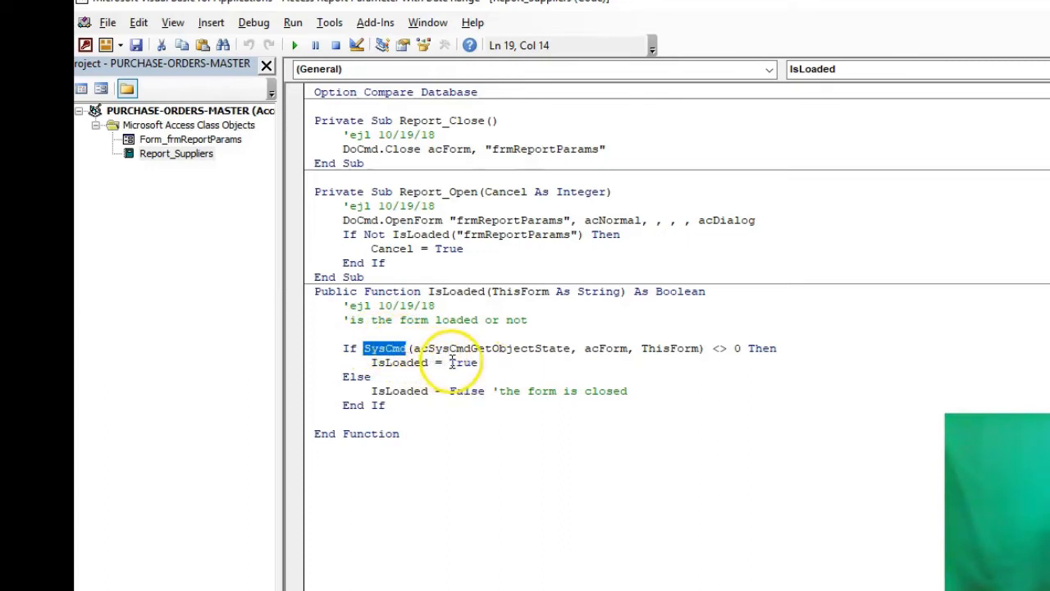
pyautogui.doubleClick(490, 348)
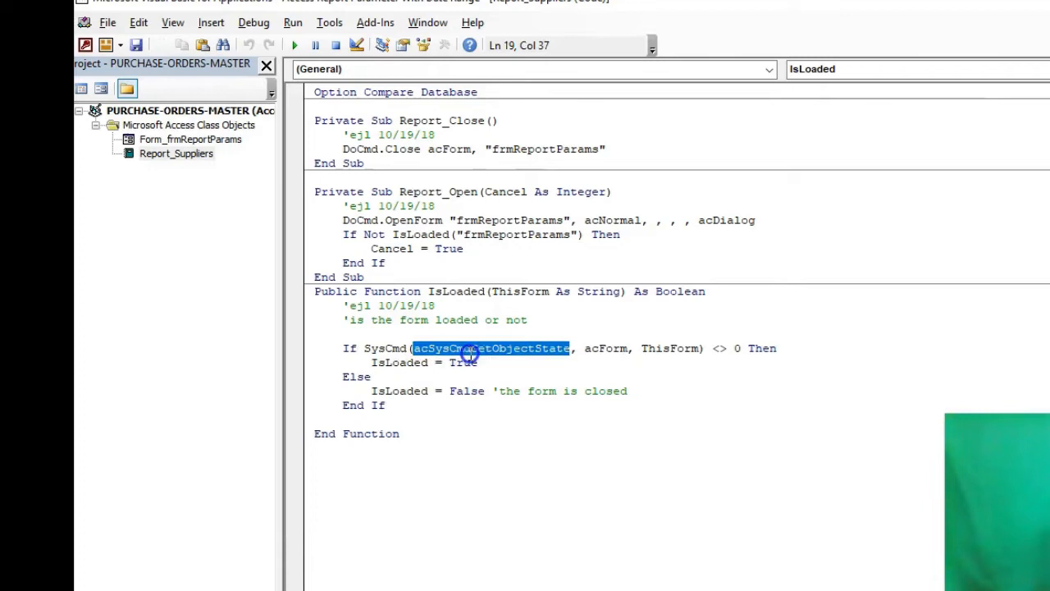
pyautogui.moveTo(742, 355)
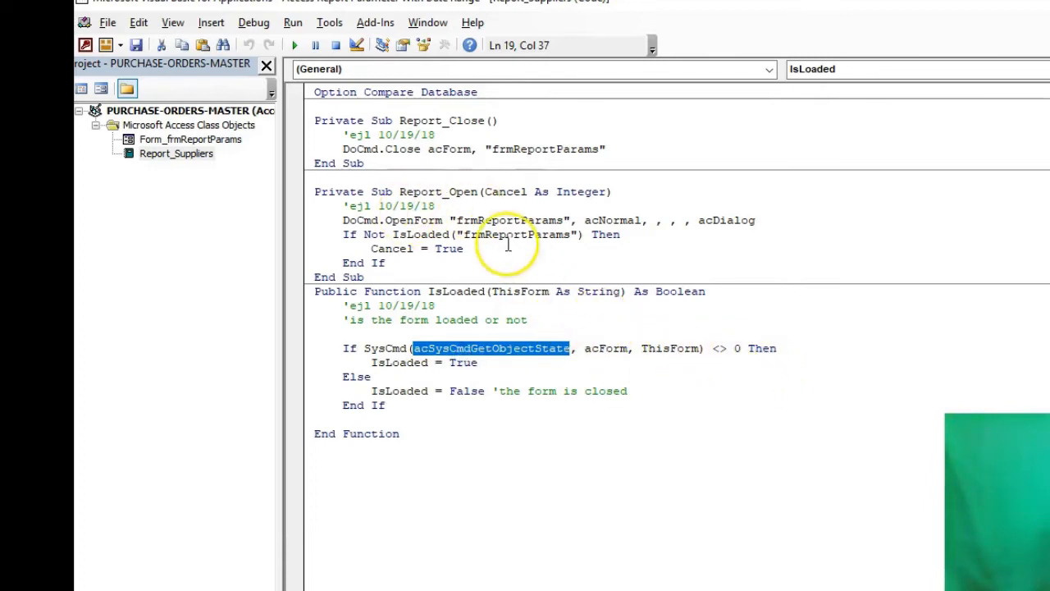
pyautogui.doubleClick(515, 233)
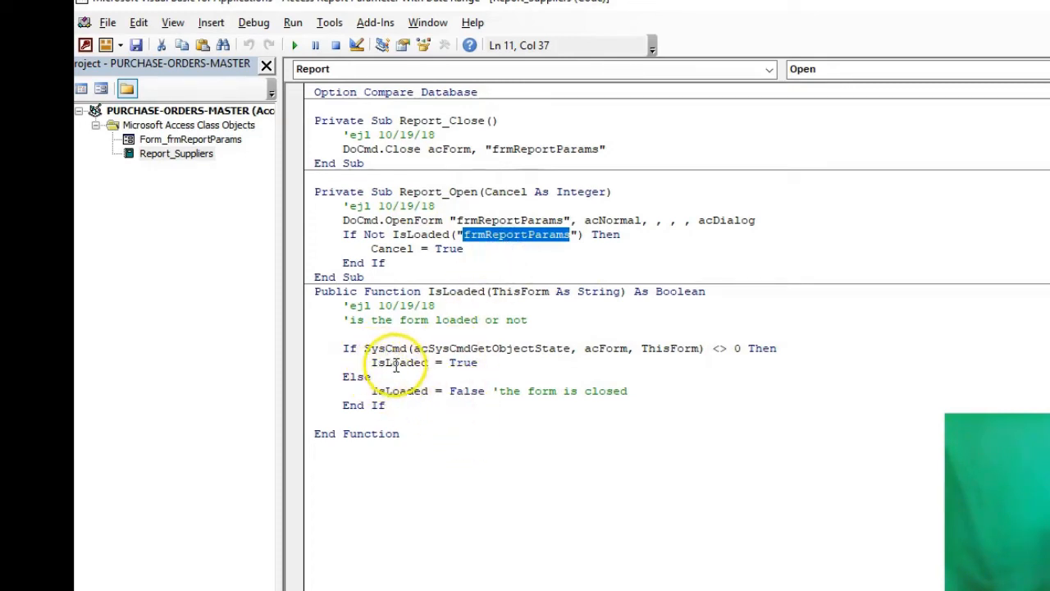
pyautogui.moveTo(598, 379)
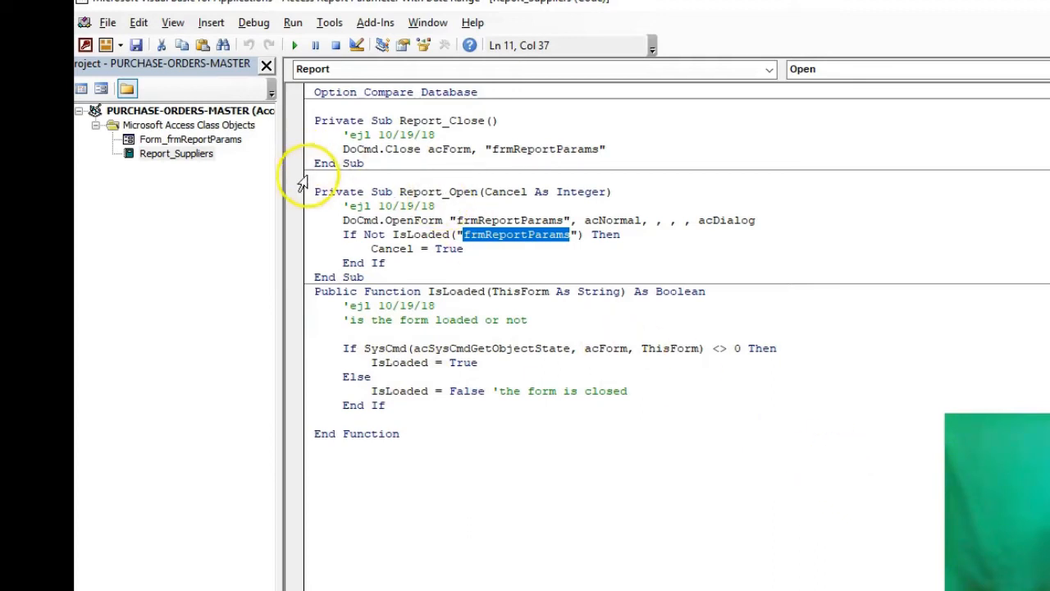
pyautogui.moveTo(466, 253)
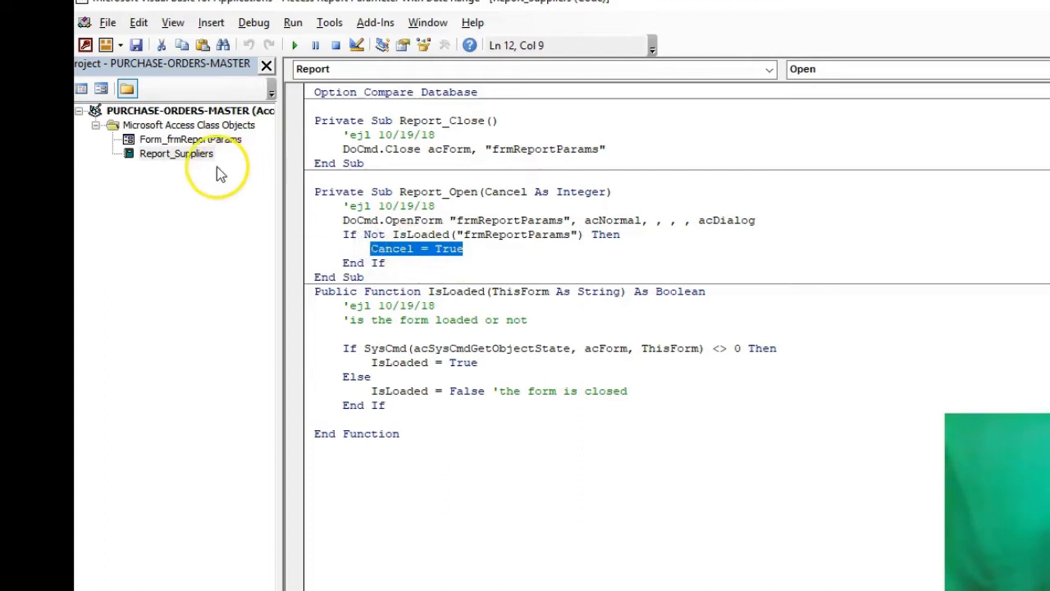
pyautogui.moveTo(204, 156)
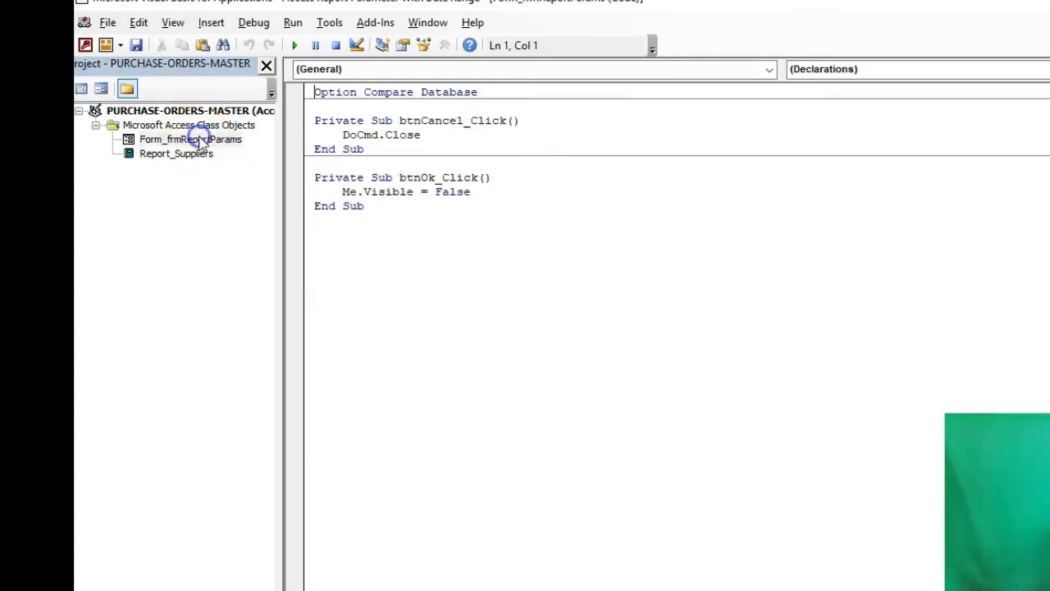
# Step: Highlight the OK handler line hiding the form, then return to the Report_Suppliers module
pyautogui.moveTo(315, 92); pyautogui.dragTo(420, 135)
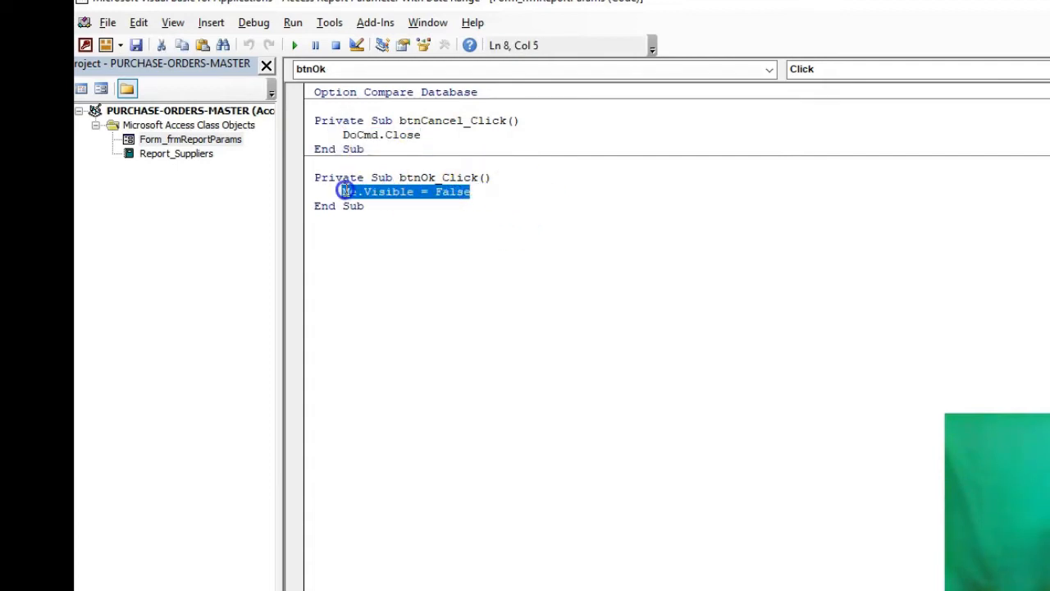
pyautogui.click(489, 210)
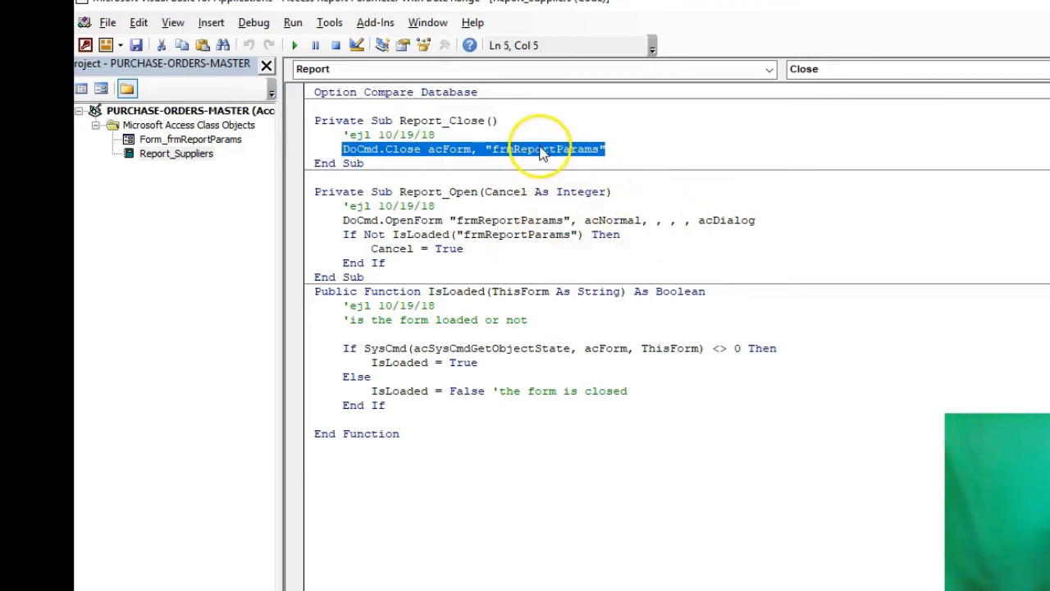
# Step: Filter the navigation pane to Forms and open frmReportParams in Design View
pyautogui.doubleClick(544, 148)
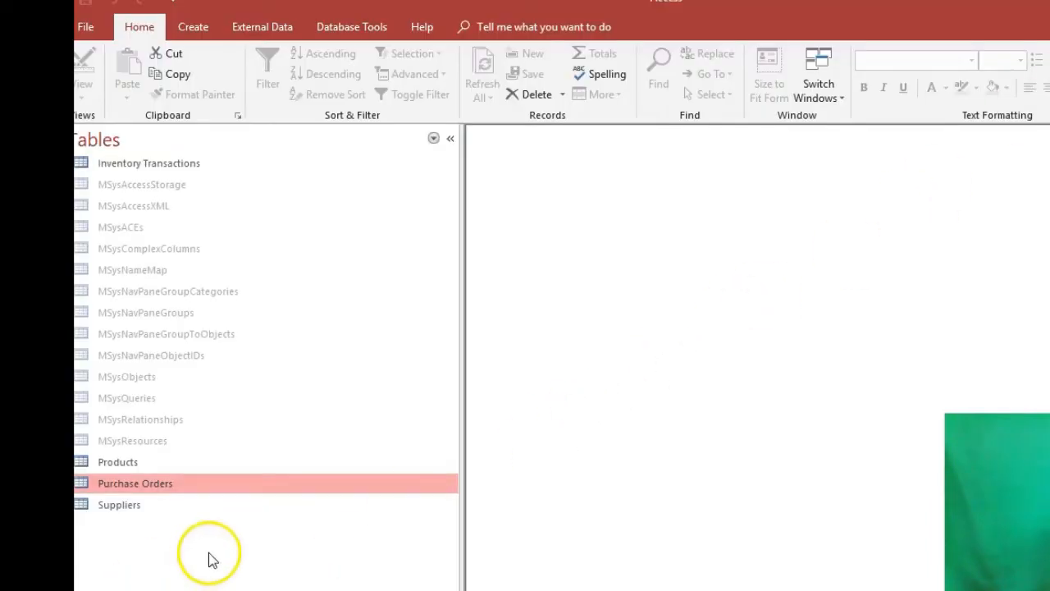
pyautogui.moveTo(189, 144)
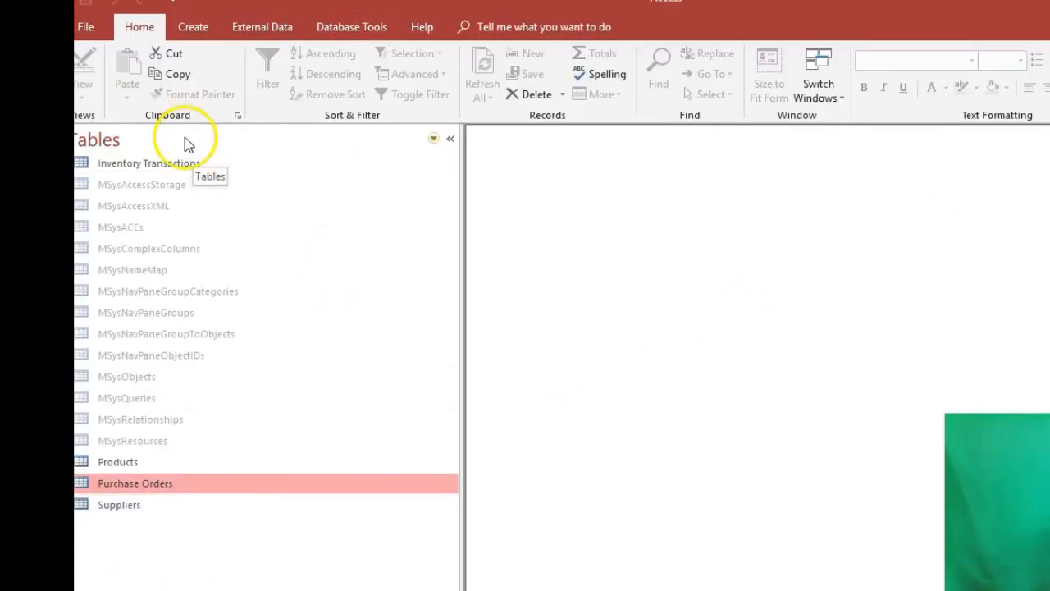
pyautogui.click(187, 138)
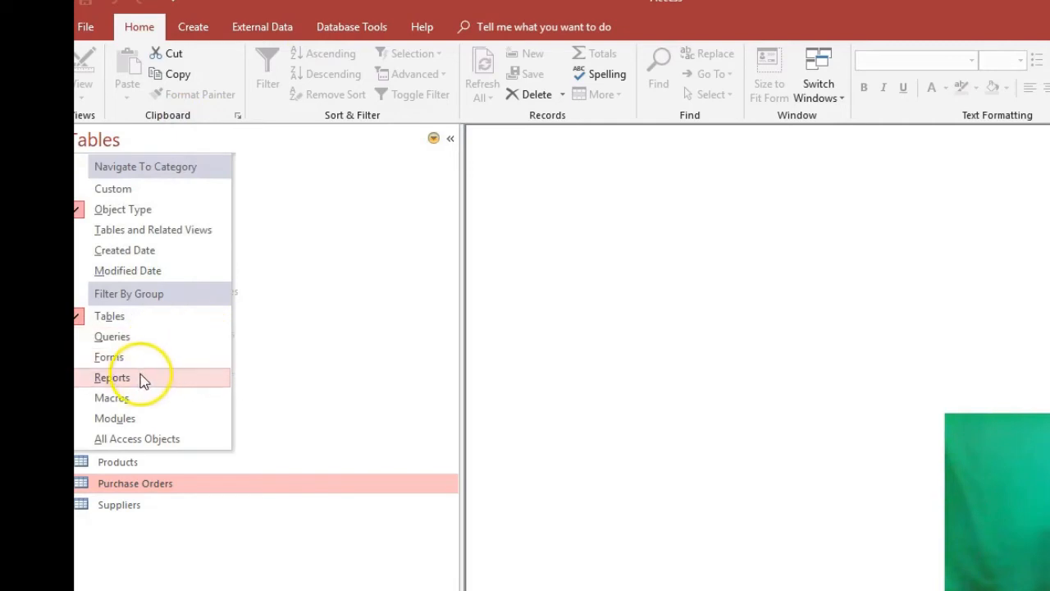
pyautogui.click(112, 378)
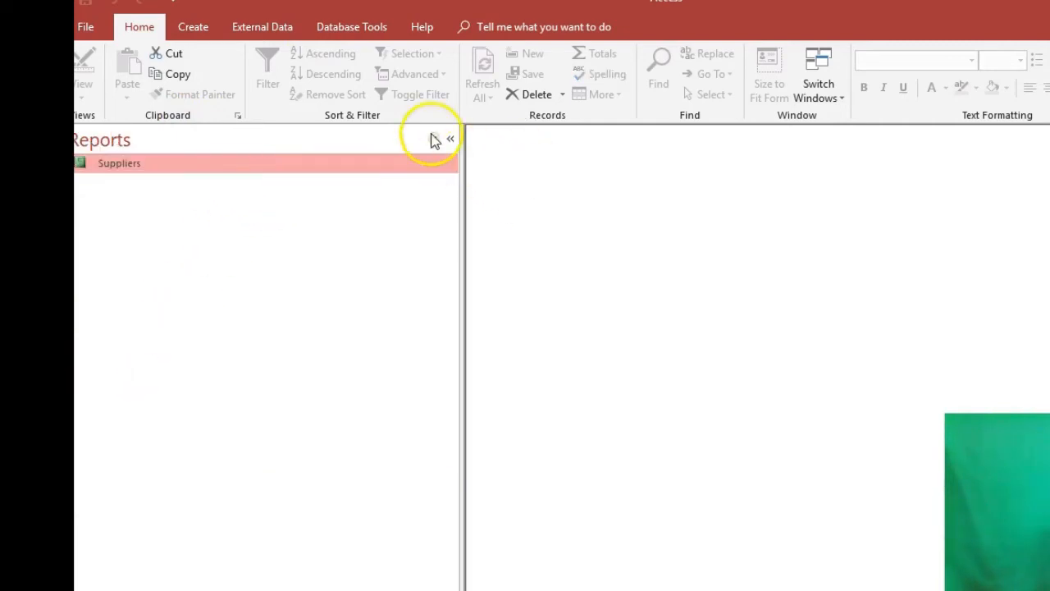
pyautogui.click(435, 138)
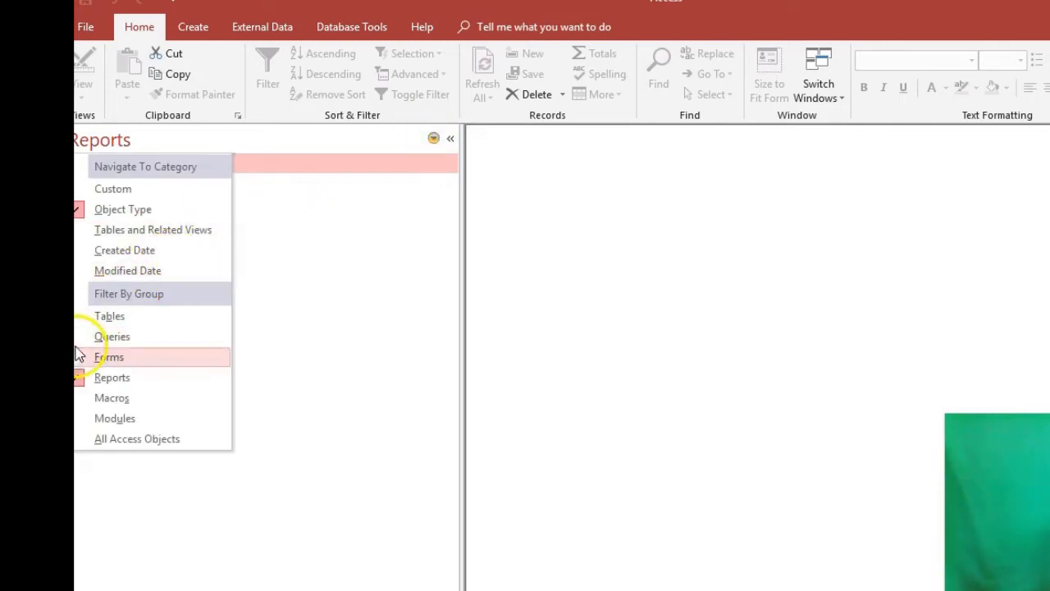
pyautogui.click(108, 357)
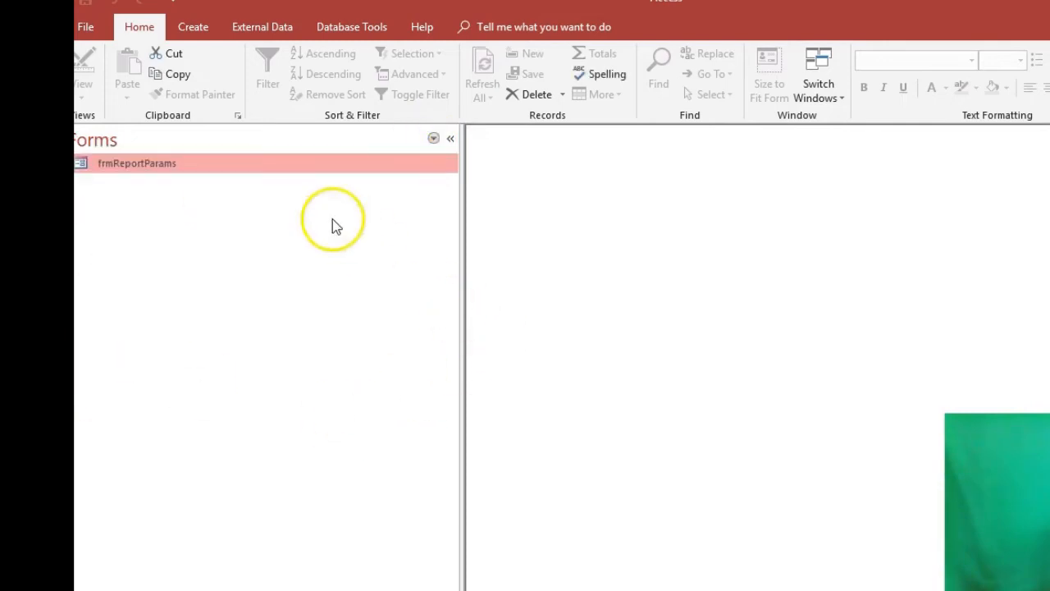
pyautogui.doubleClick(138, 163)
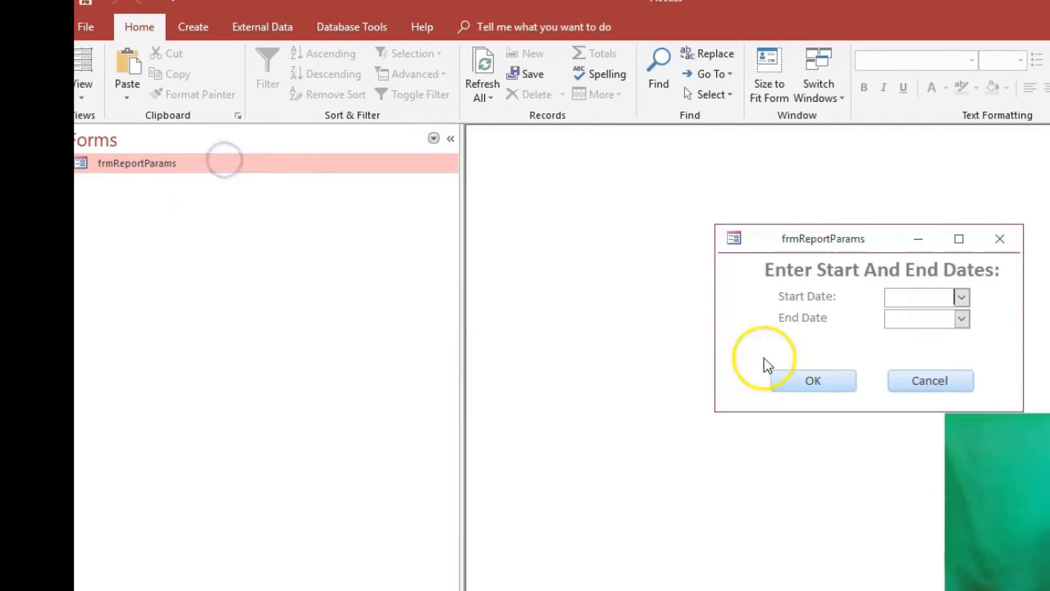
pyautogui.moveTo(791, 249)
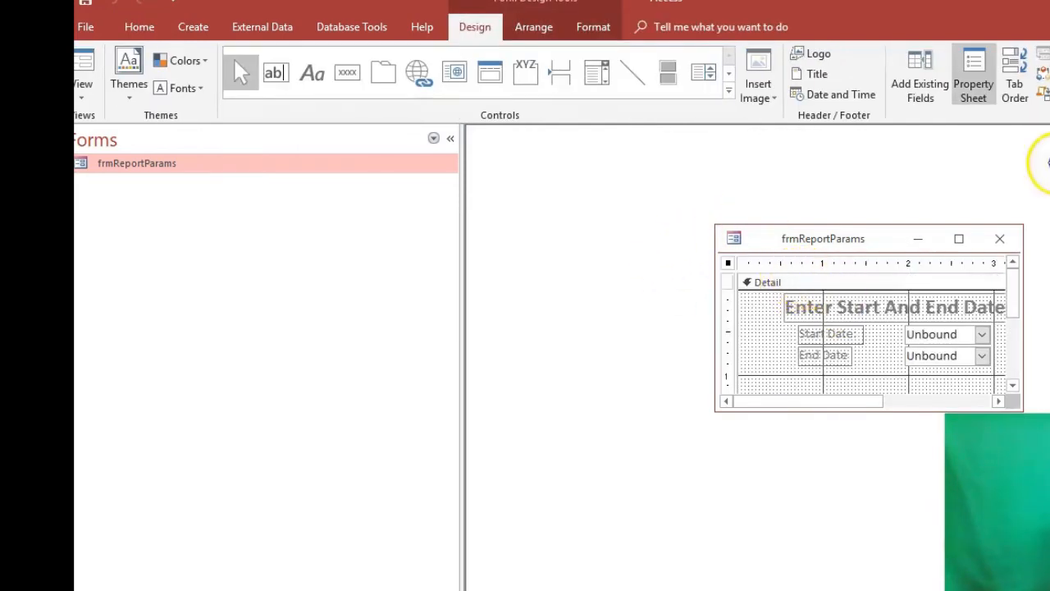
# Step: Set the form's Caption property to 'Enter Date Parameters Below' in the Property Sheet
pyautogui.click(975, 74)
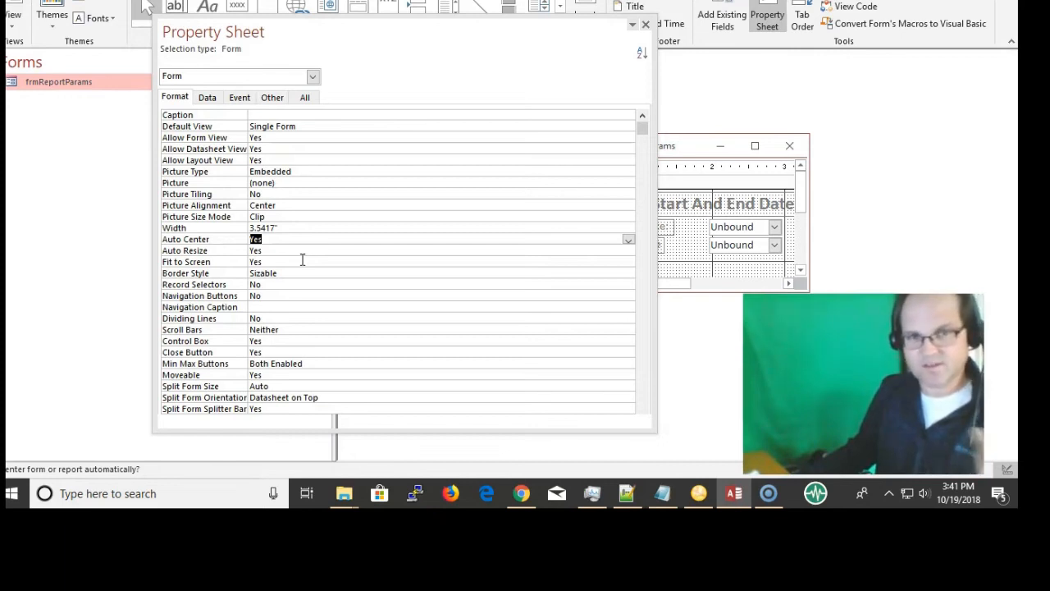
pyautogui.moveTo(420, 170)
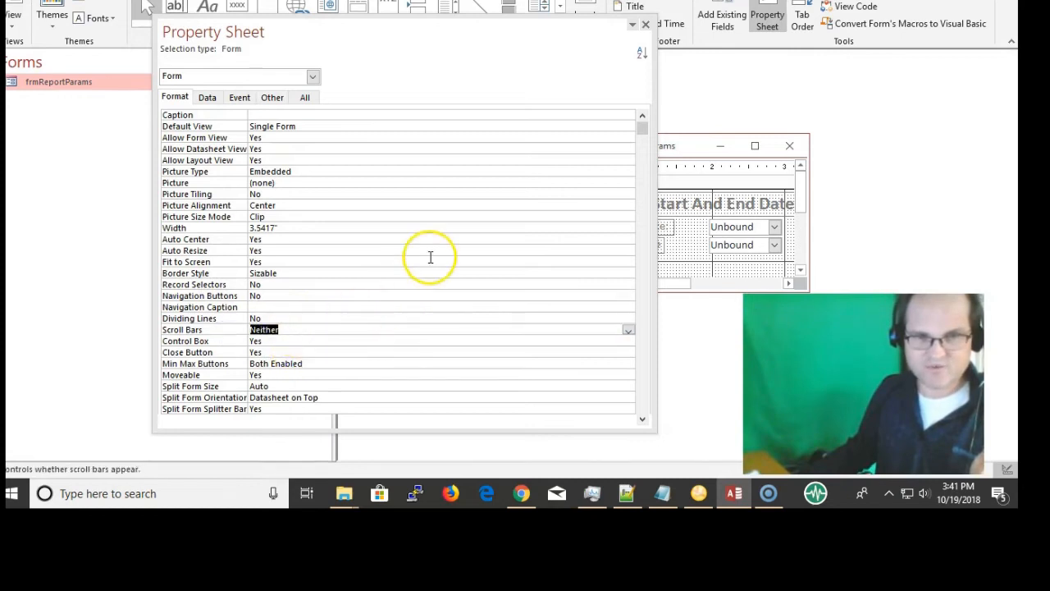
pyautogui.moveTo(594, 15)
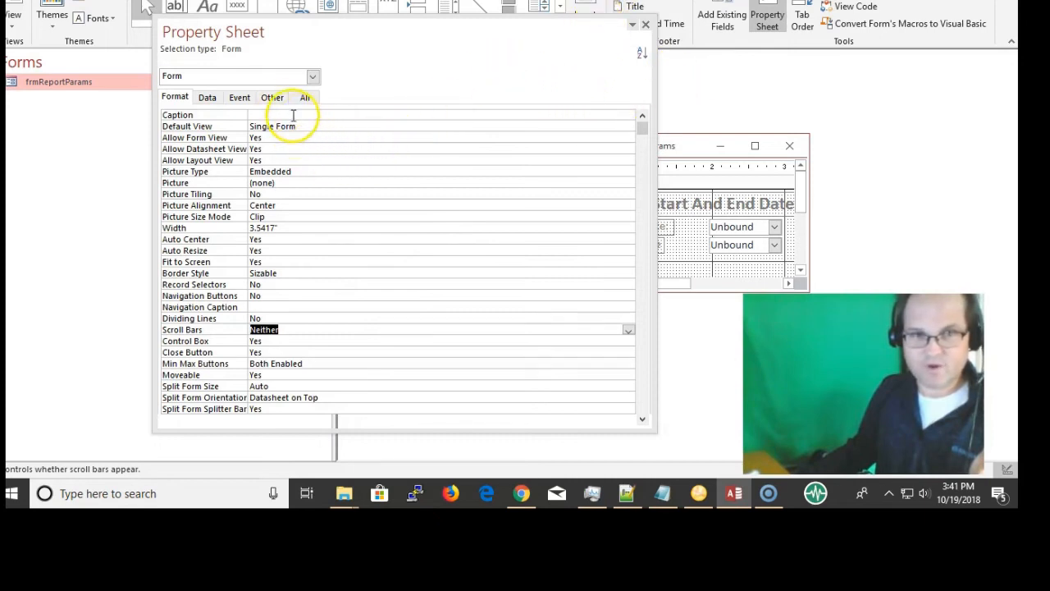
pyautogui.click(292, 115)
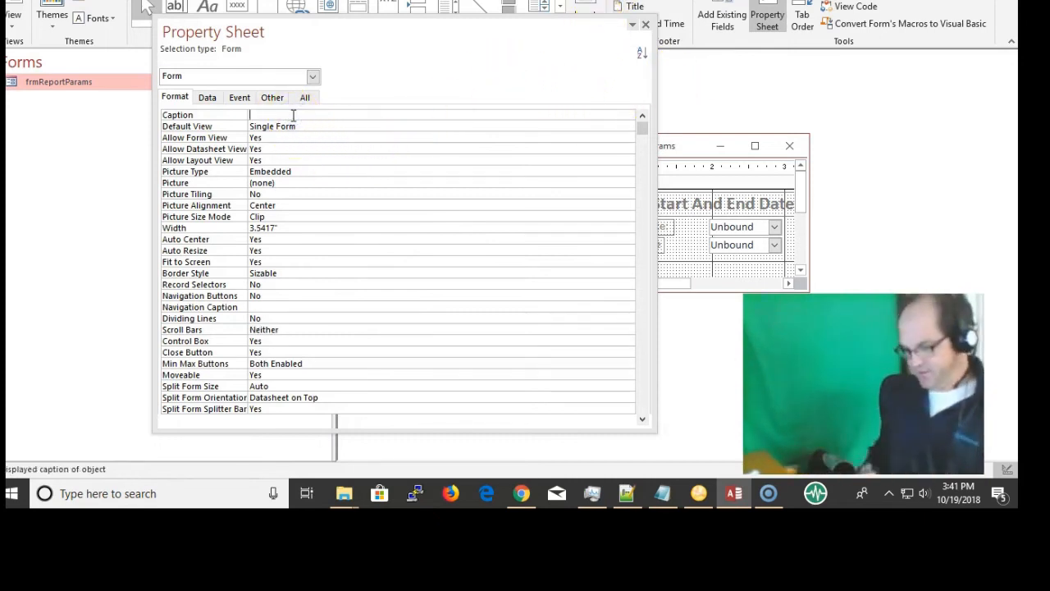
pyautogui.write('Enter Date Parameters Below')
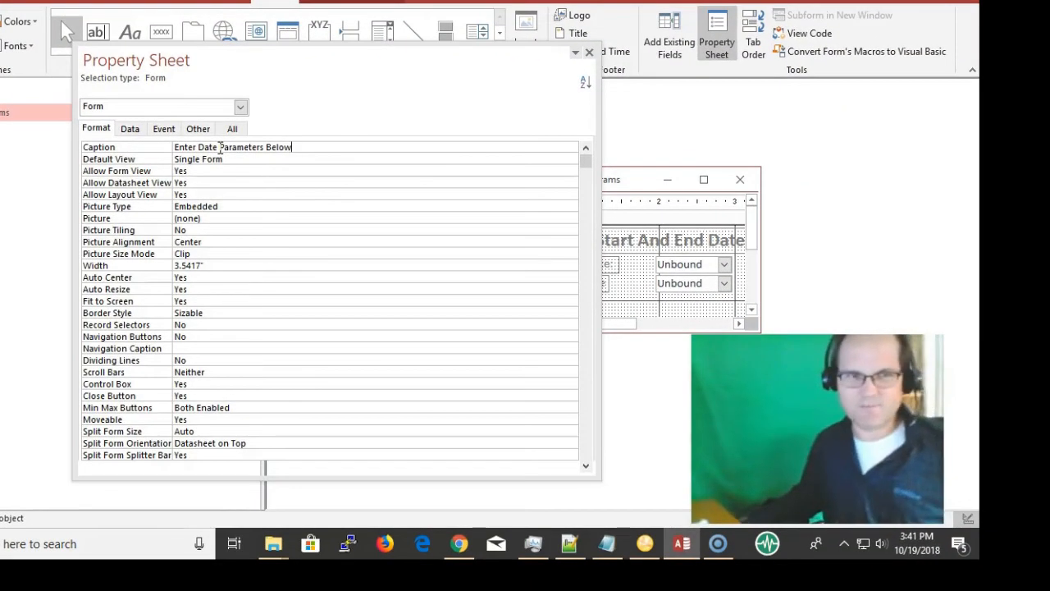
pyautogui.moveTo(548, 34)
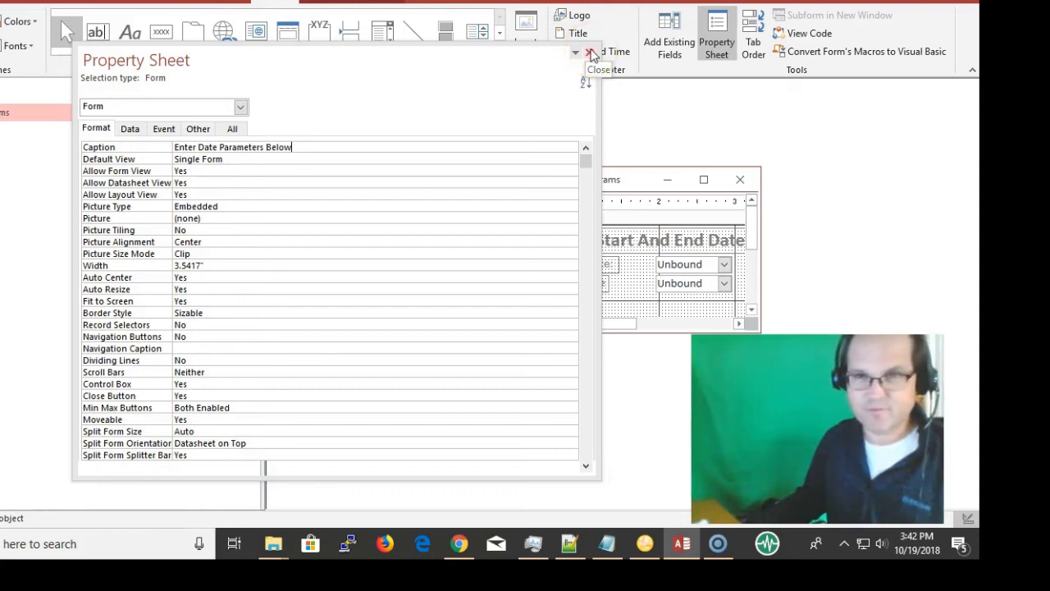
# Step: Close frmReportParams, answer the save prompt, and open the Suppliers report in Design View
pyautogui.click(592, 52)
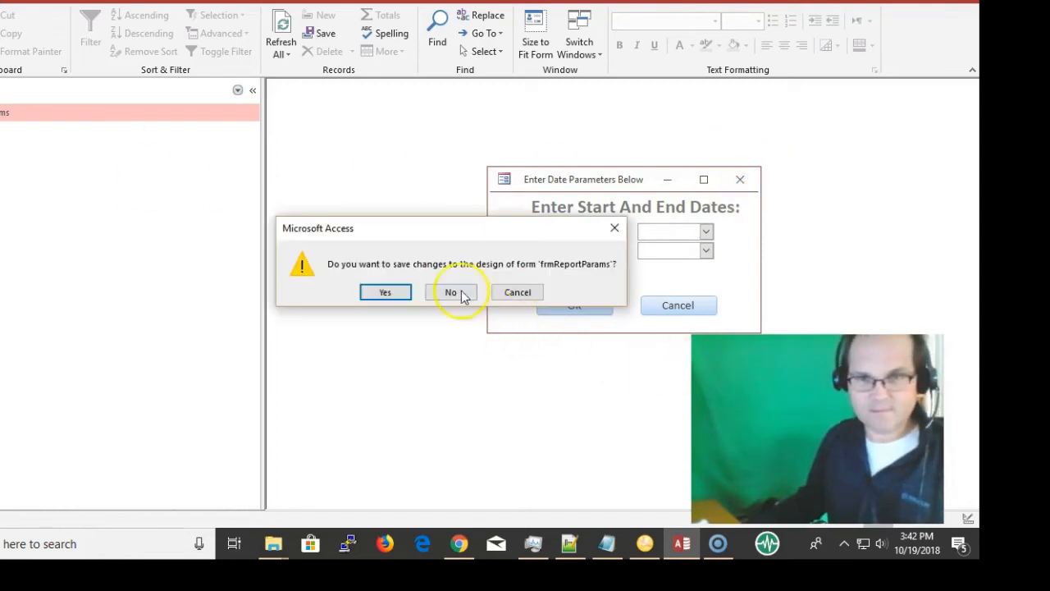
pyautogui.click(450, 293)
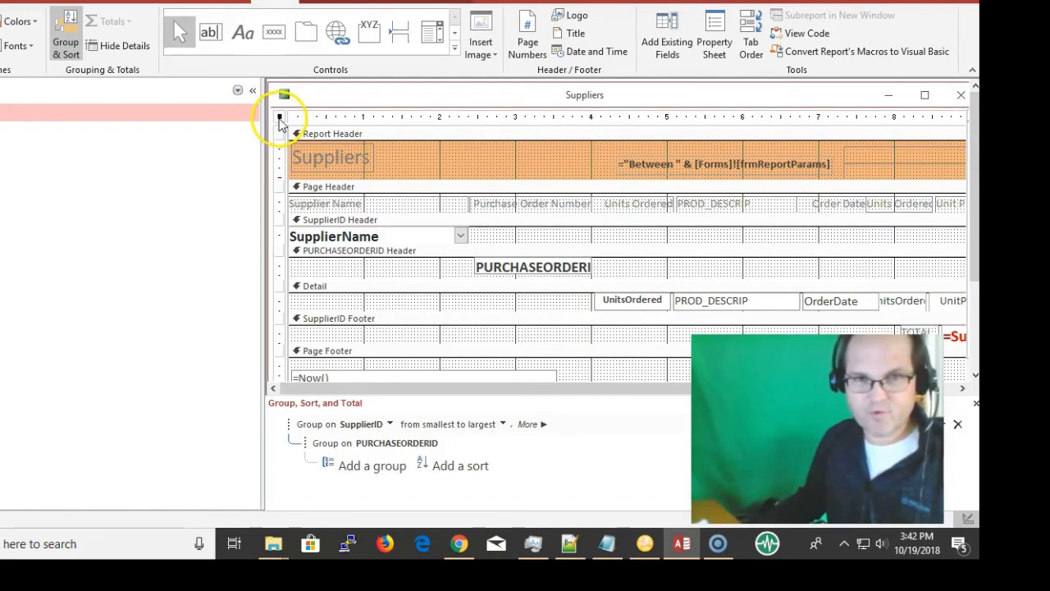
# Step: Inspect the Suppliers report's data properties to reach its source purchase-order query
pyautogui.click(712, 32)
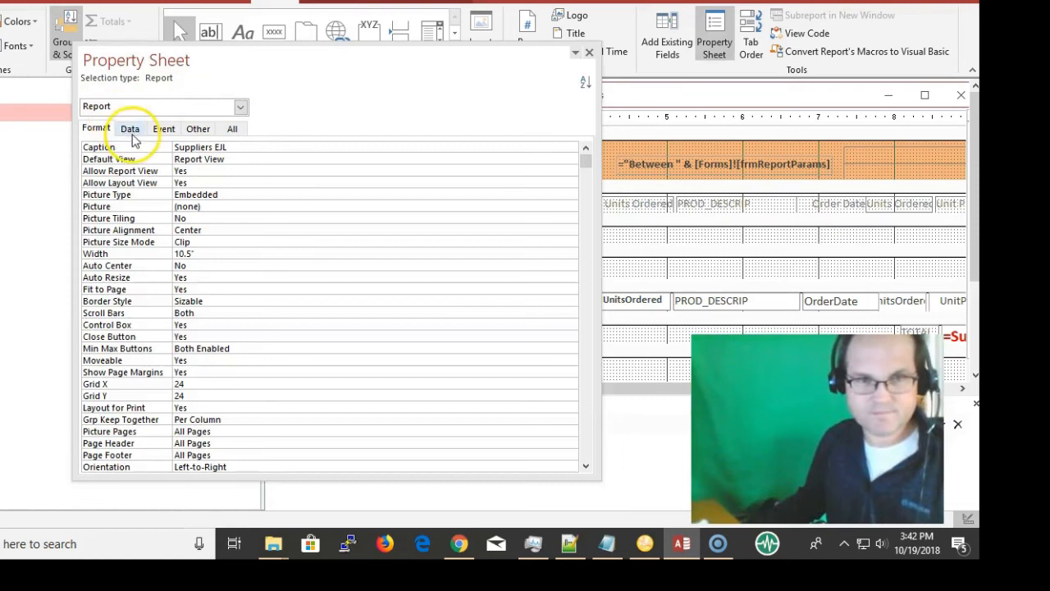
pyautogui.click(129, 128)
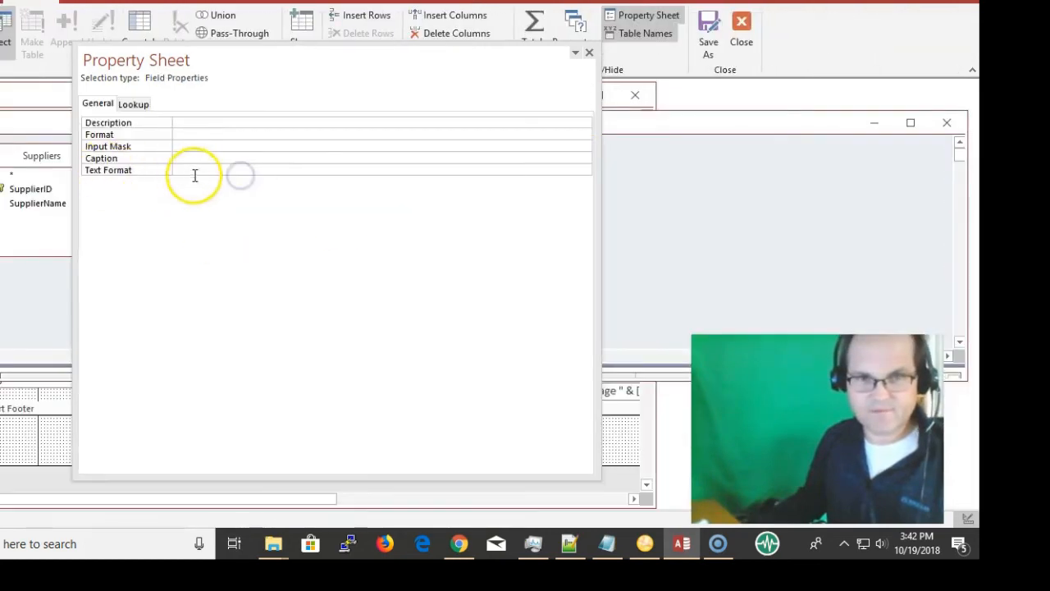
pyautogui.click(574, 53)
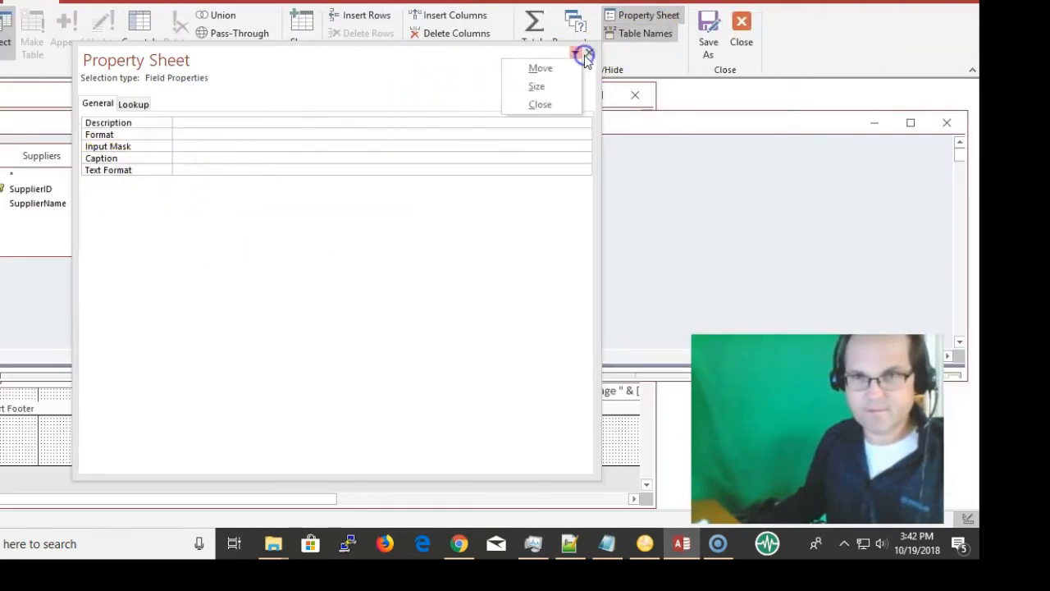
pyautogui.click(540, 105)
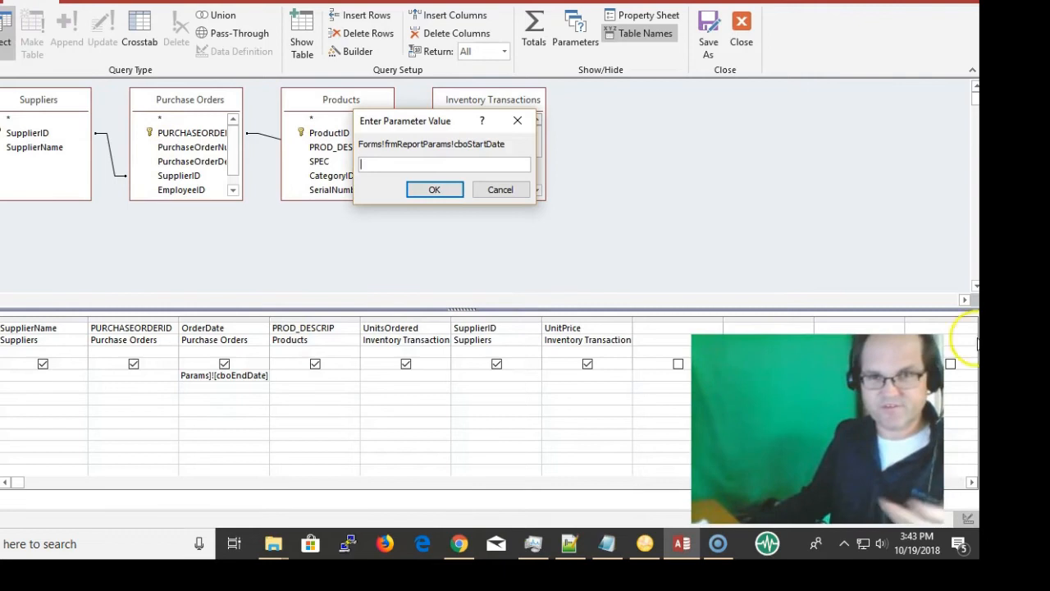
# Step: Run the query with a hand-typed end date 6/11/1, review the filtered rows, and return to design
pyautogui.write('6')
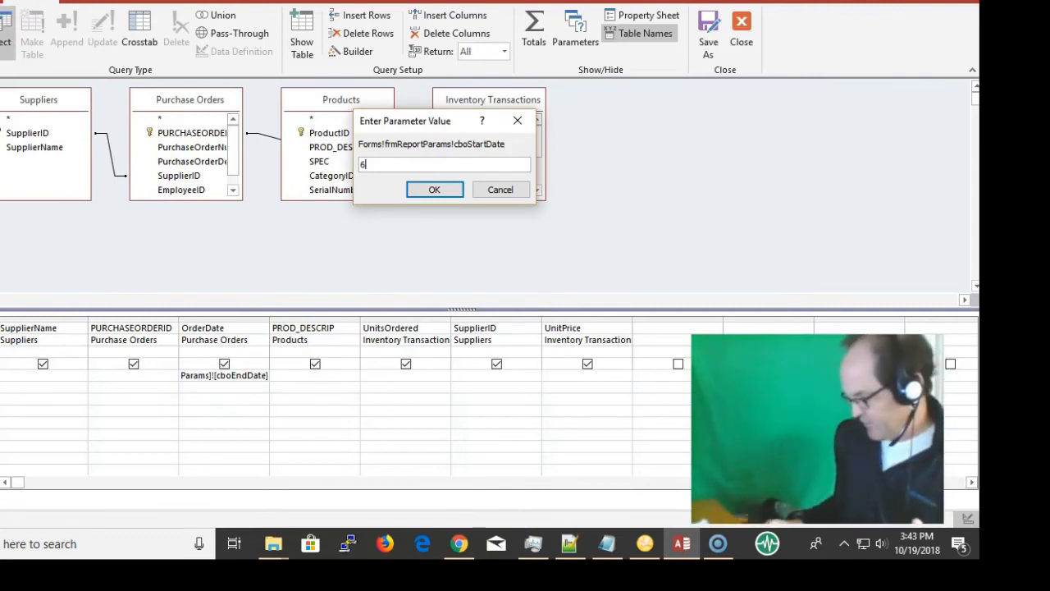
pyautogui.write('/11')
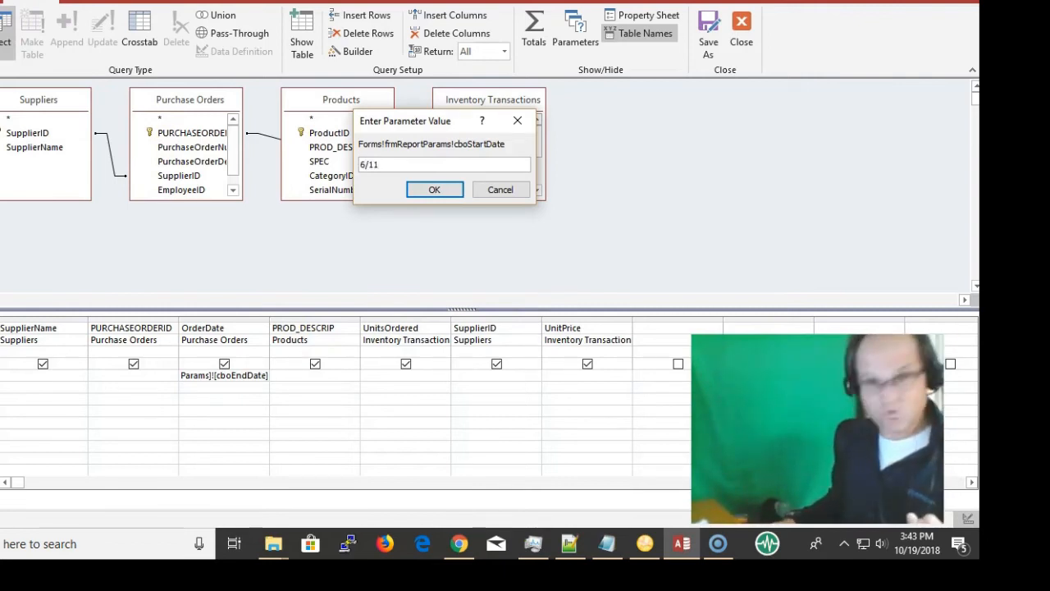
pyautogui.write('/')
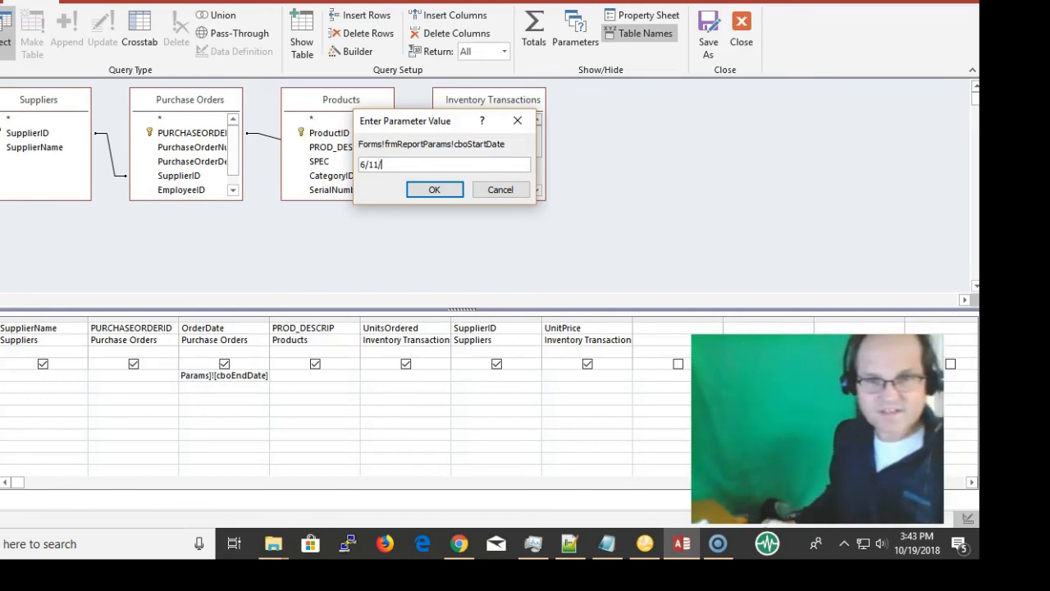
pyautogui.write('1')
pyautogui.write('8/11/')
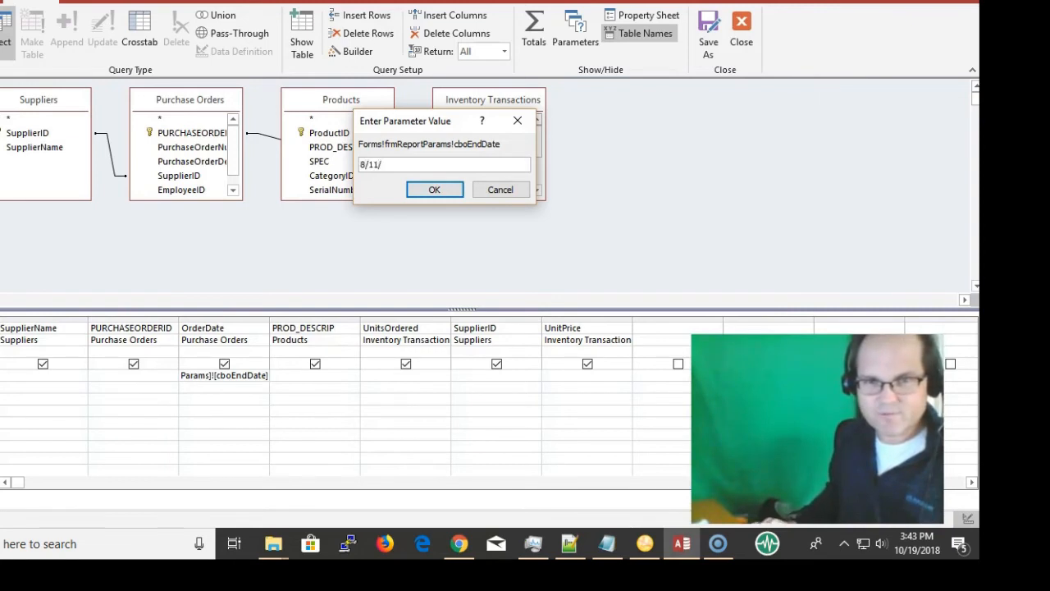
pyautogui.click(434, 190)
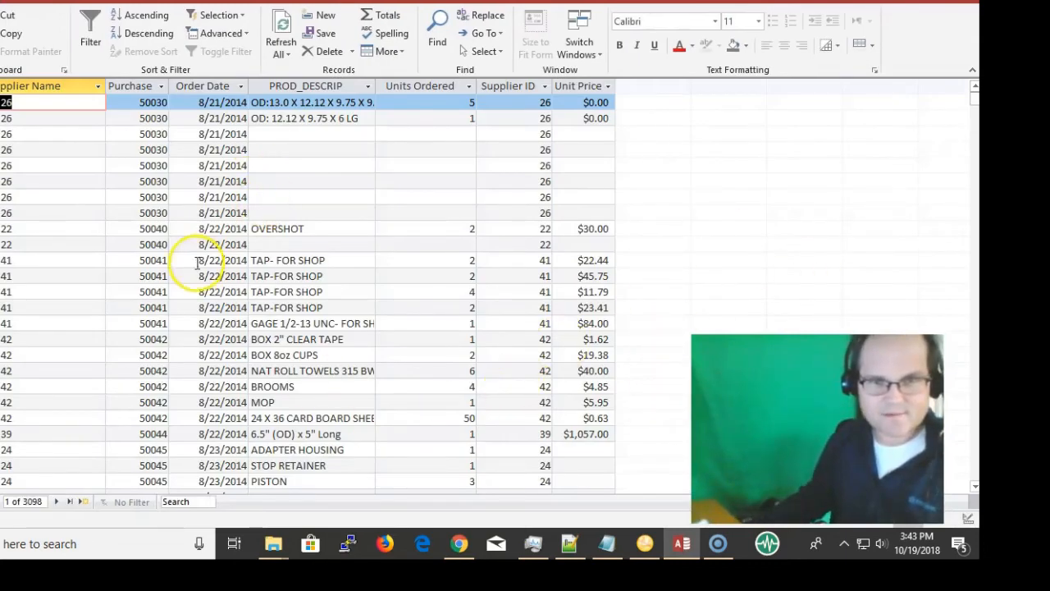
pyautogui.scroll(-3)
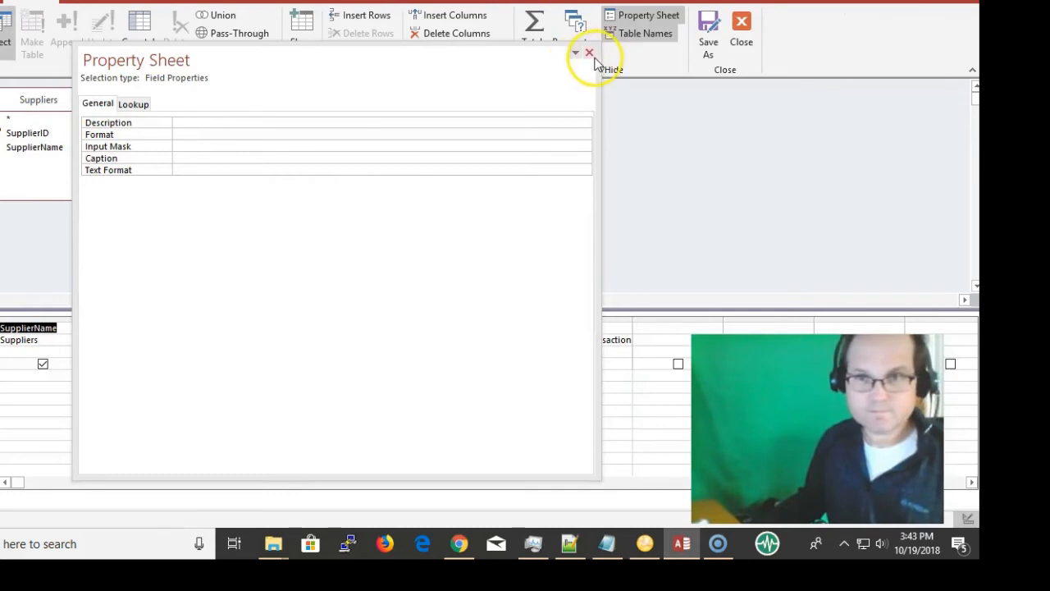
# Step: View the OrderDate Between-frmReportParams criterion in the Zoom box with a larger font size
pyautogui.click(589, 53)
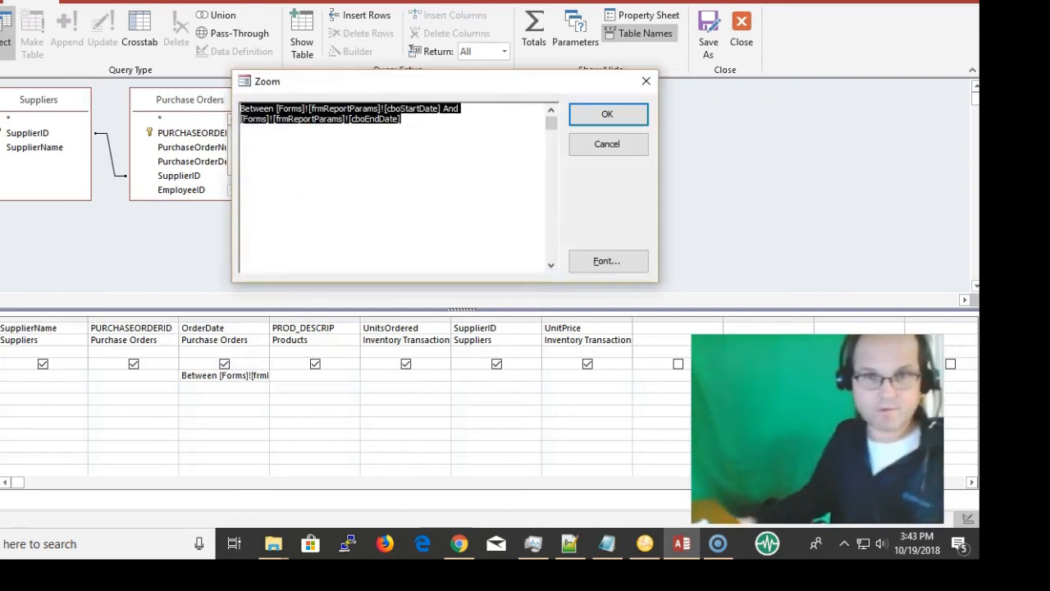
pyautogui.moveTo(643, 230)
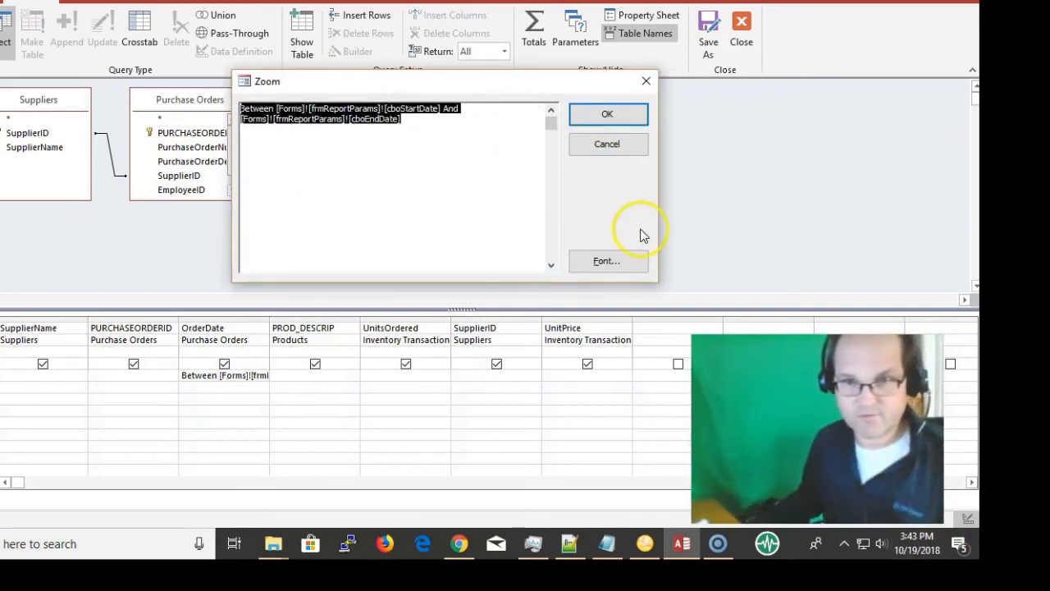
pyautogui.click(607, 260)
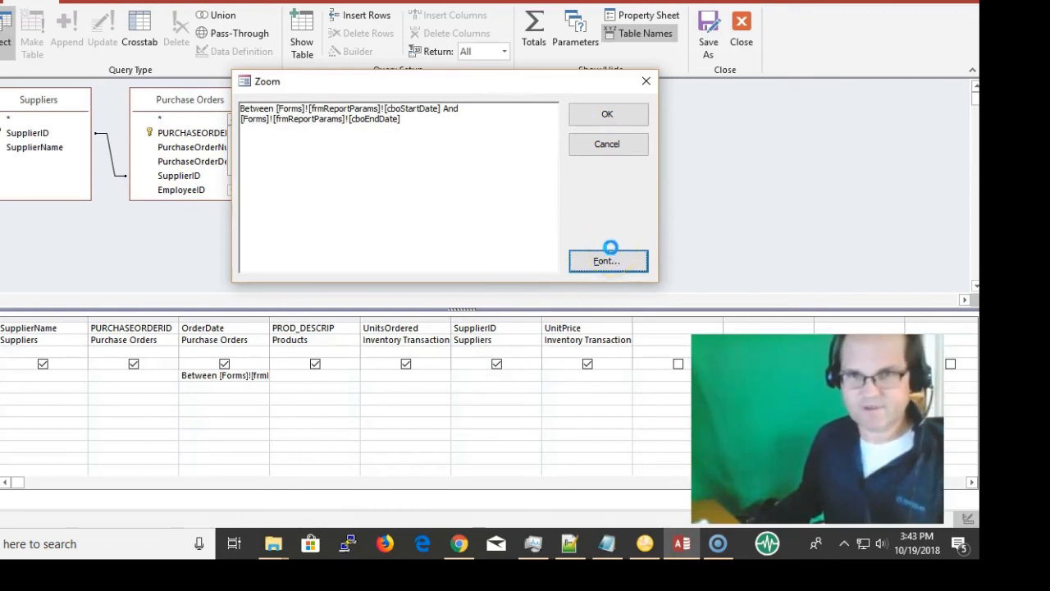
pyautogui.click(608, 259)
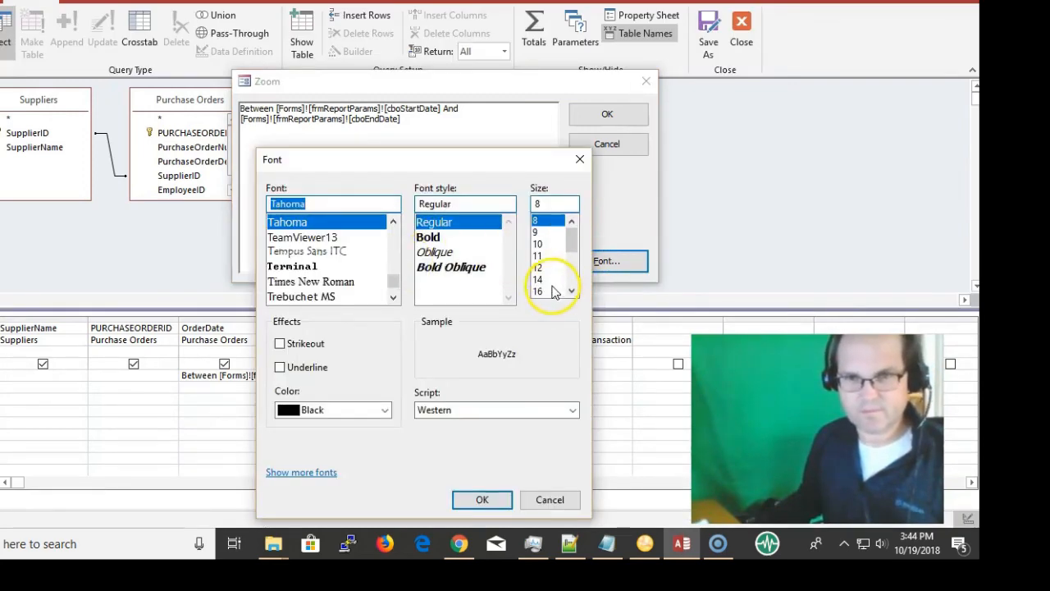
pyautogui.click(483, 499)
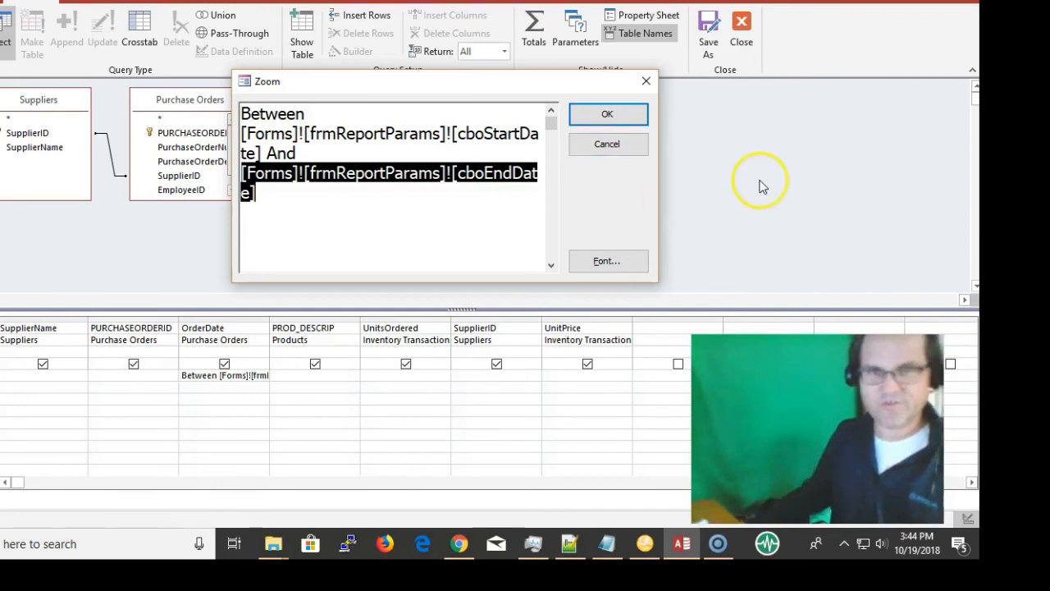
pyautogui.moveTo(758, 180)
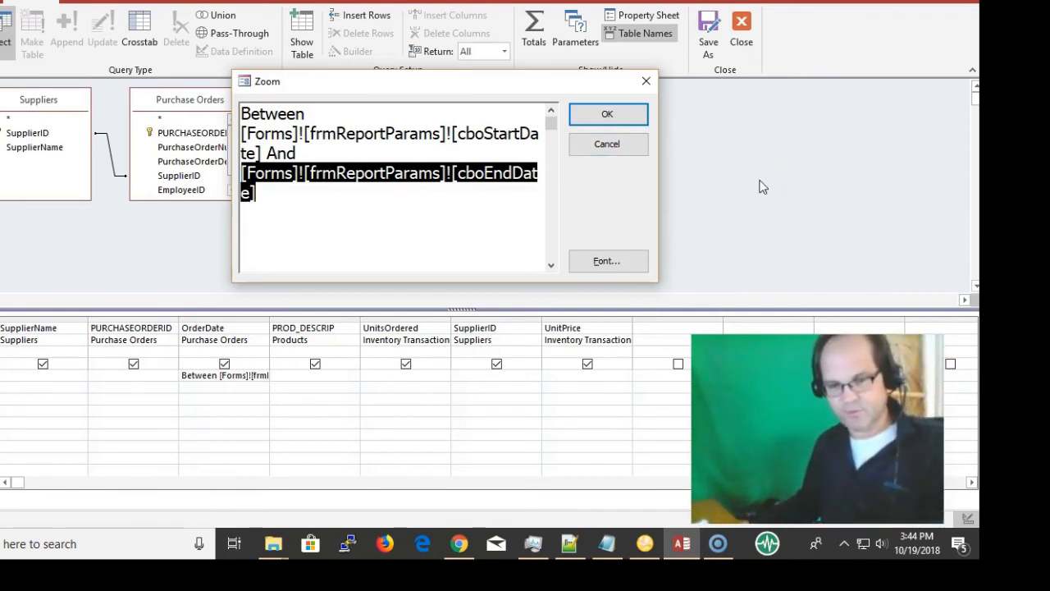
pyautogui.moveTo(607, 144)
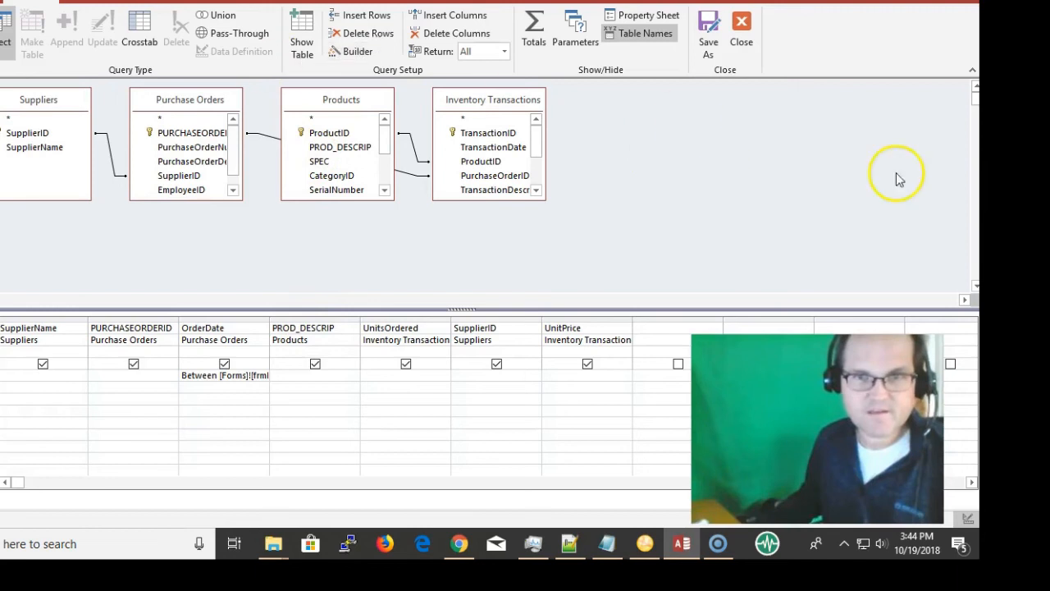
pyautogui.moveTo(939, 102)
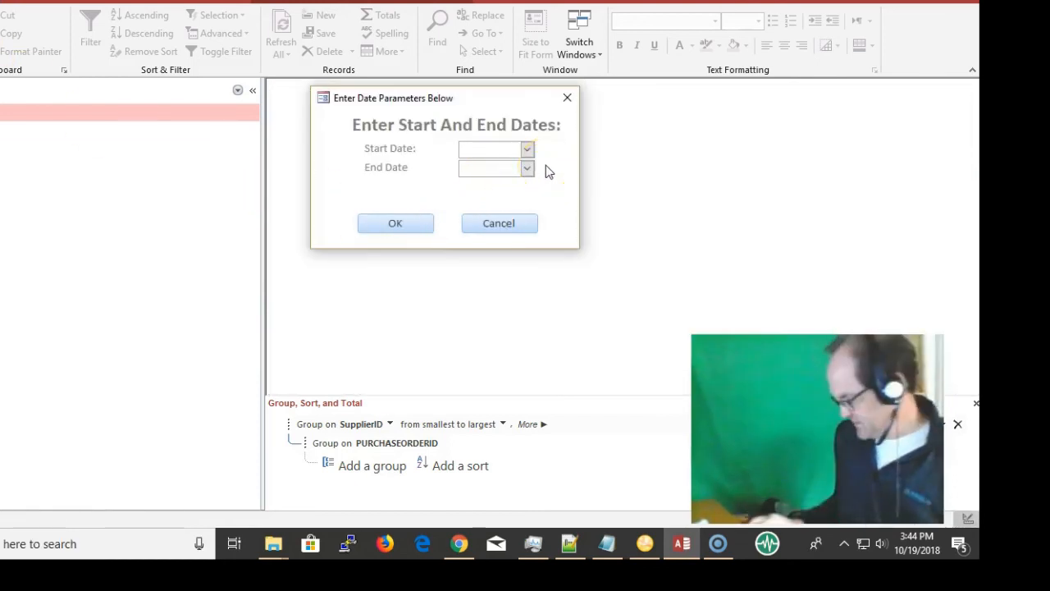
# Step: Run the report for 5/31/2018 to 6/29/2018, then cancel a second 5/31/2018 attempt
pyautogui.write('5/31/2018')
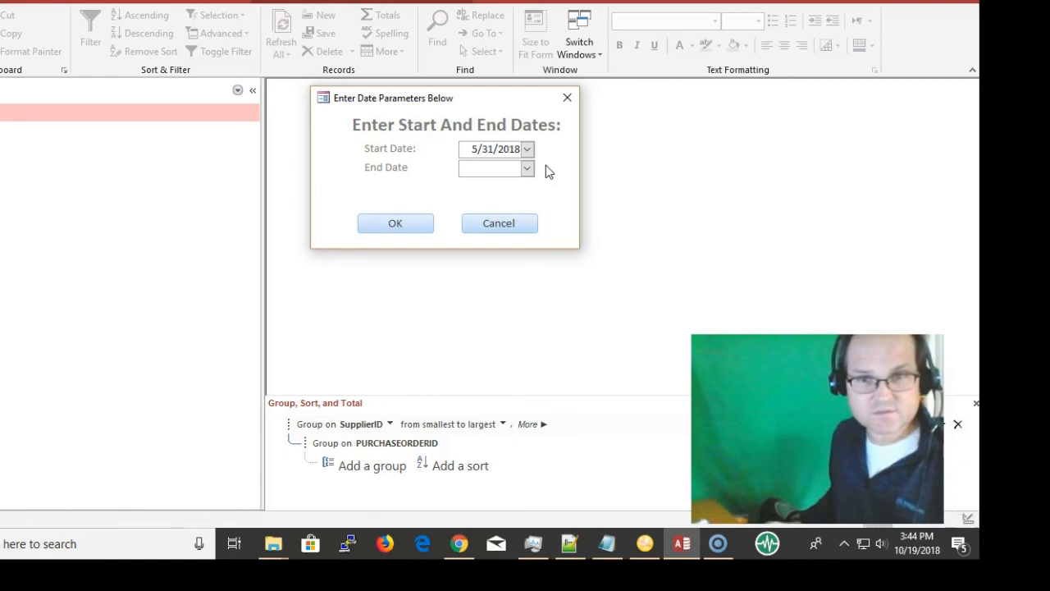
pyautogui.write('6/29/2018')
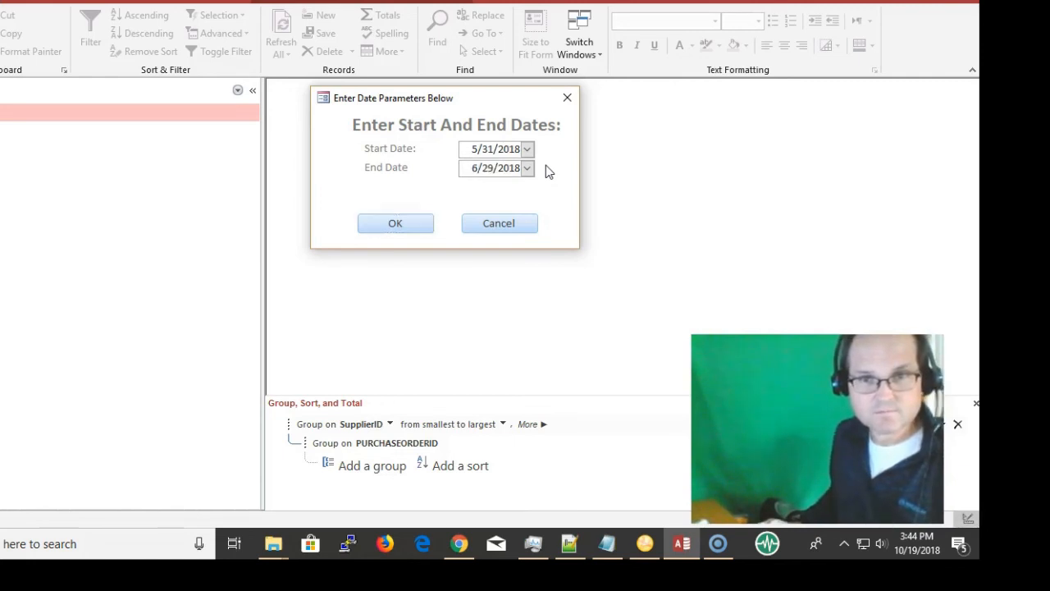
pyautogui.click(394, 223)
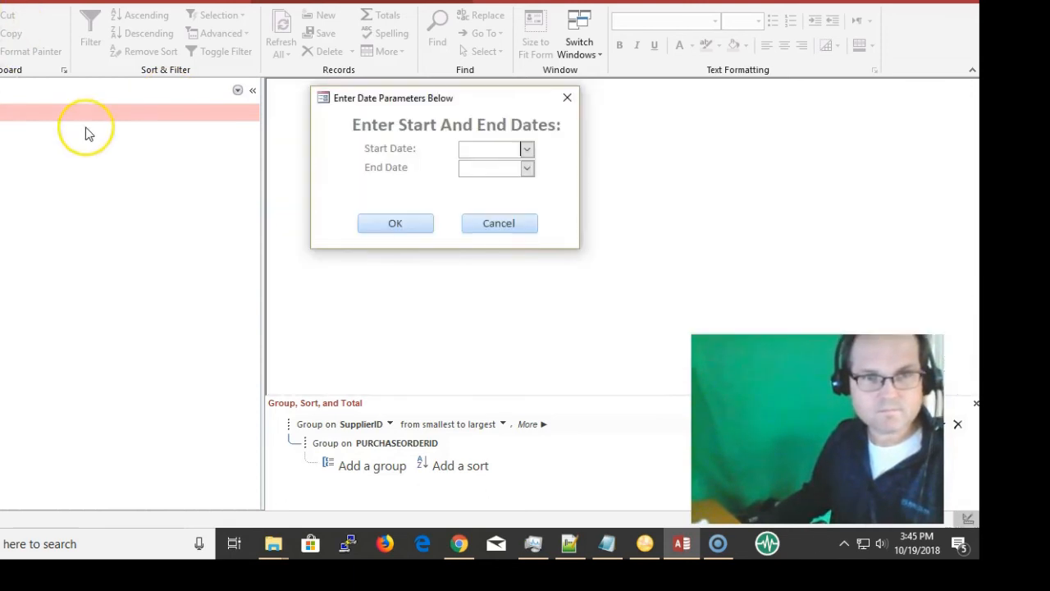
pyautogui.write('5/31/2018')
pyautogui.click(496, 167)
pyautogui.write('6')
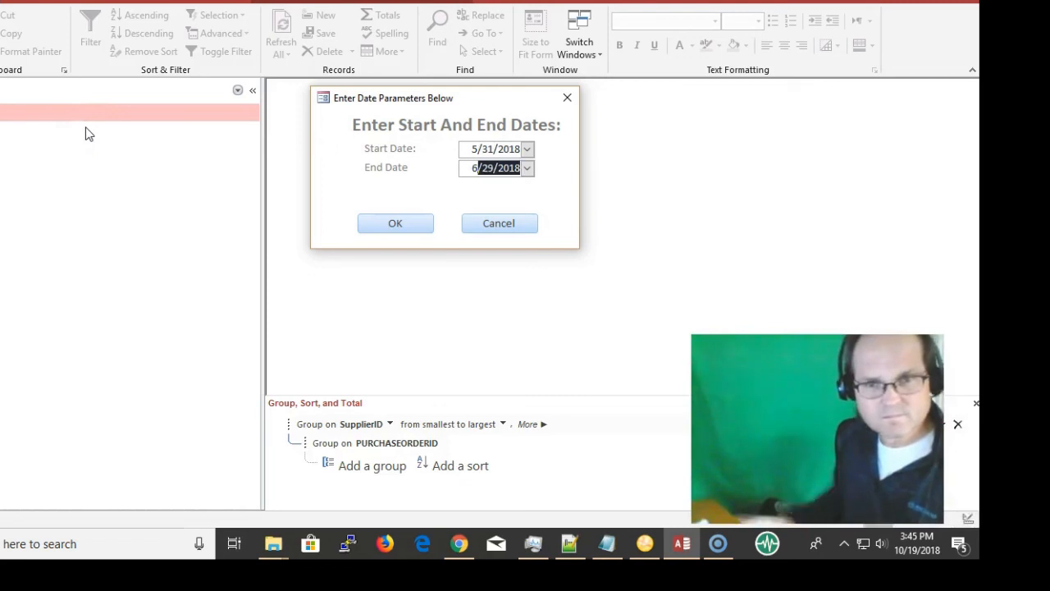
pyautogui.click(393, 223)
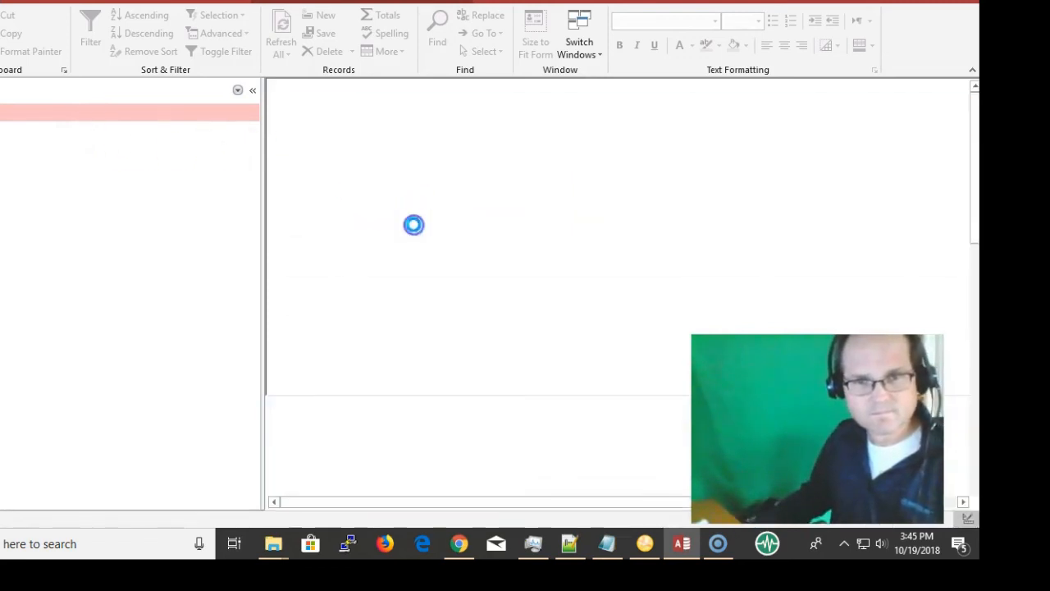
pyautogui.click(281, 33)
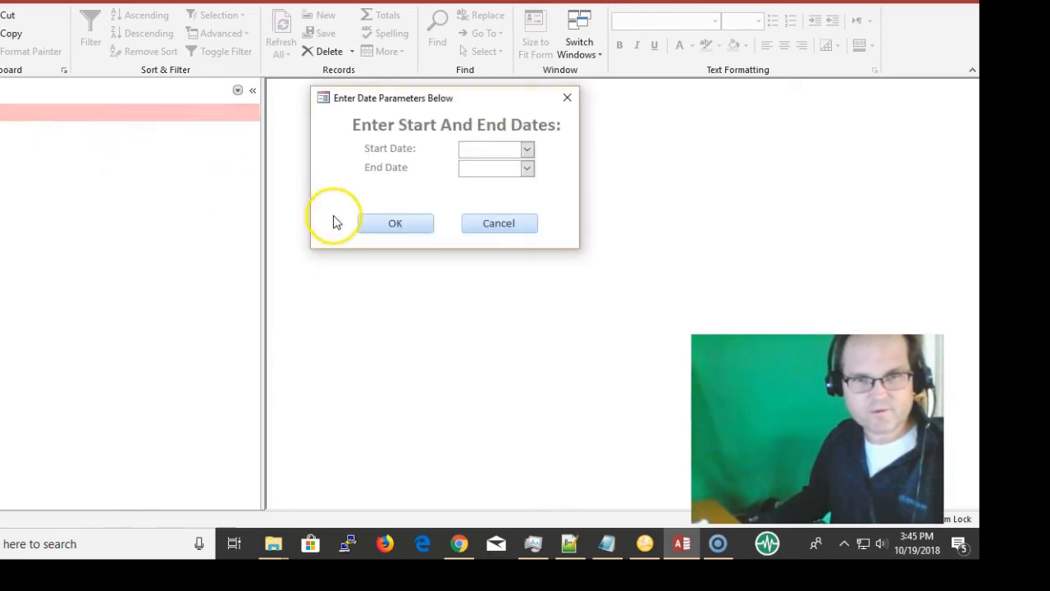
# Step: Enter 10/15/2018 to 10/17/2018 in the date prompt and dismiss it without running
pyautogui.click(527, 149)
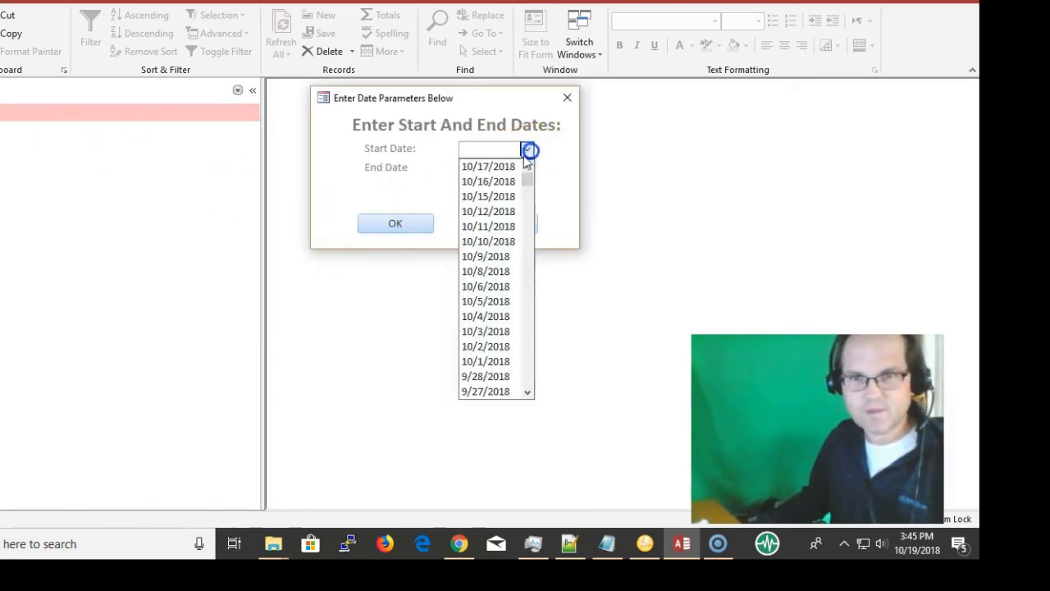
pyautogui.click(489, 197)
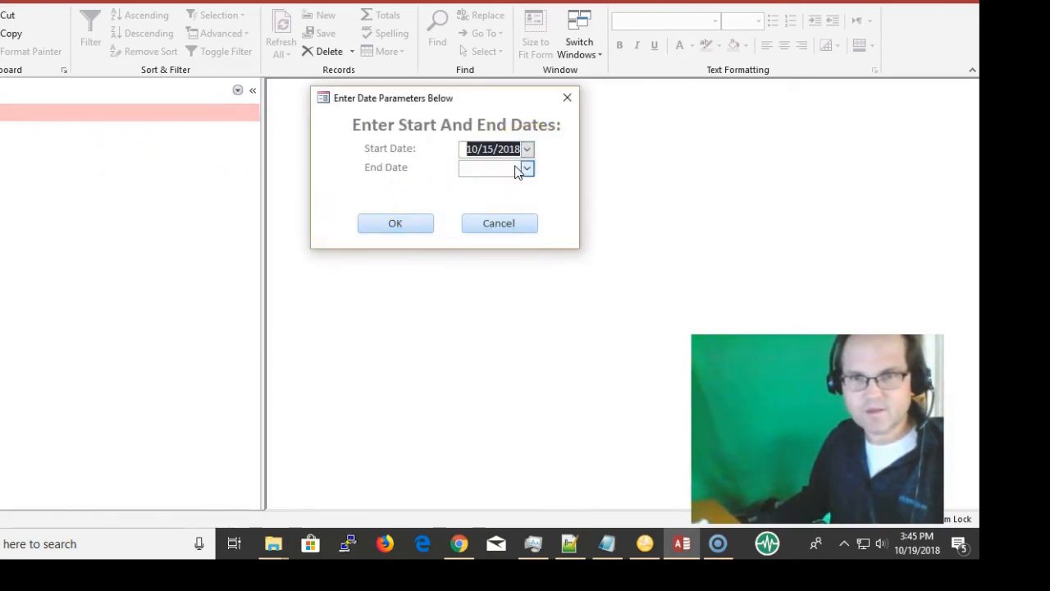
pyautogui.write('10/17/2018')
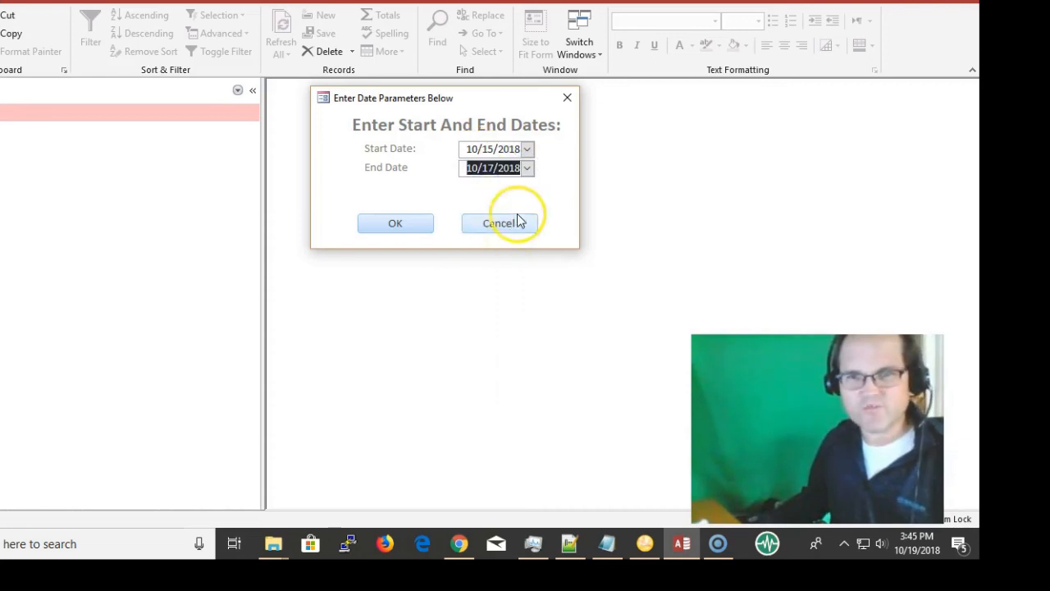
pyautogui.click(501, 223)
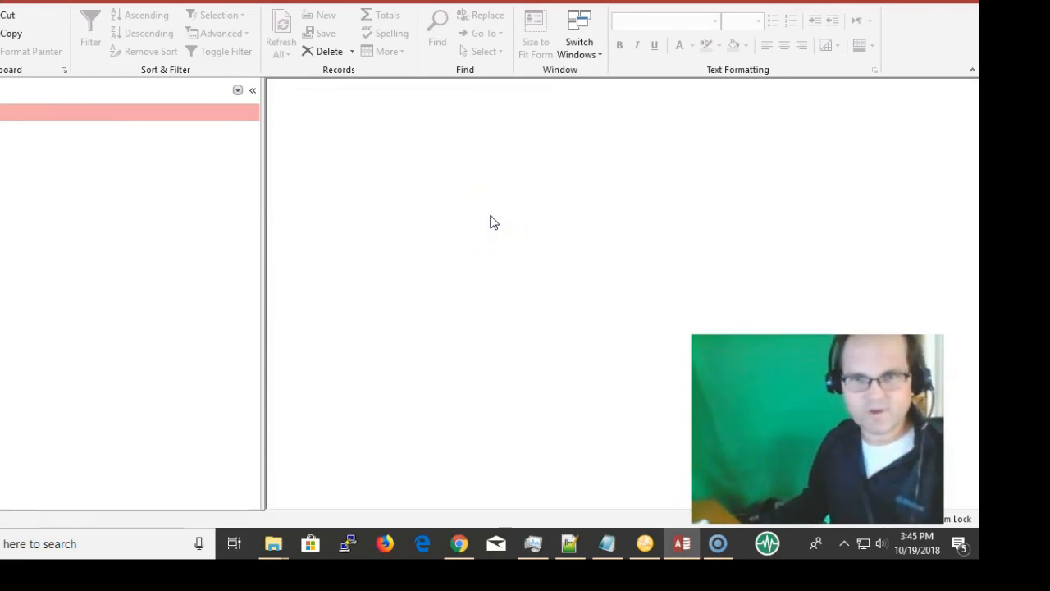
pyautogui.moveTo(485, 207)
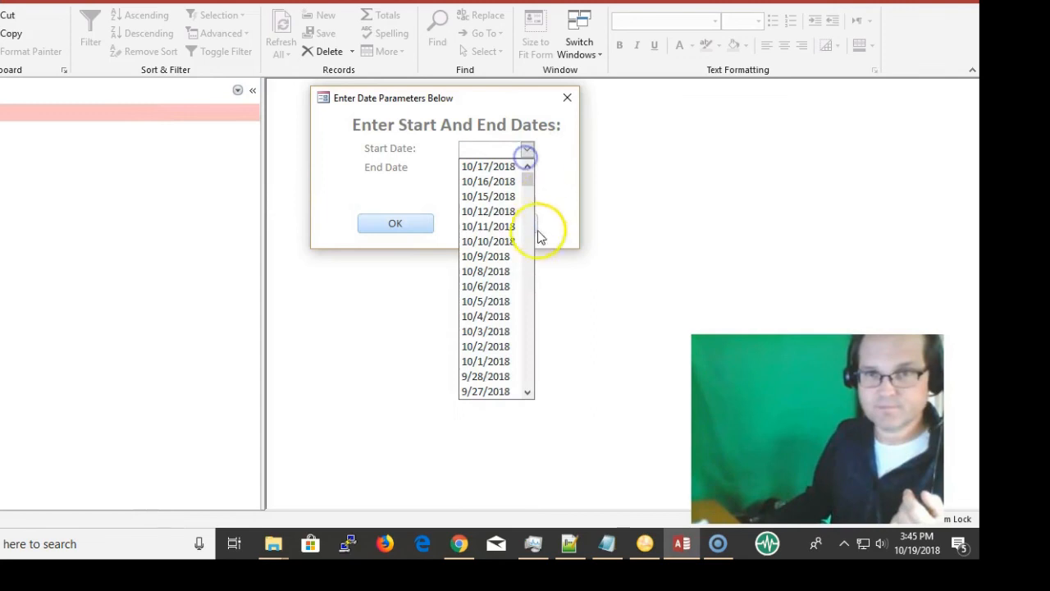
# Step: Run the Suppliers report for 9/21/2018 to 10/15/2018 and check the listed order dates
pyautogui.scroll(-3)
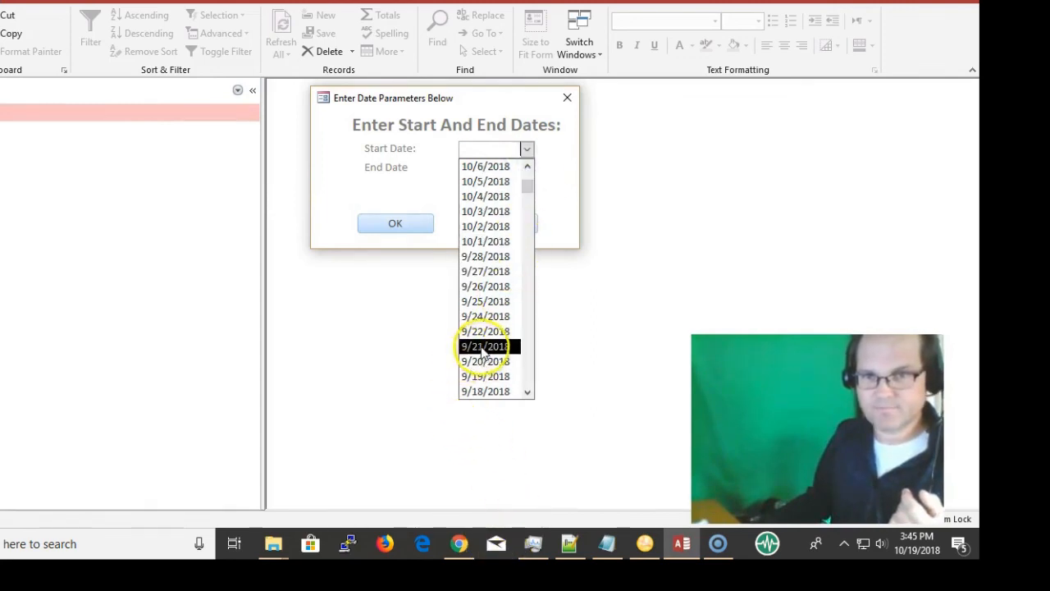
pyautogui.click(486, 345)
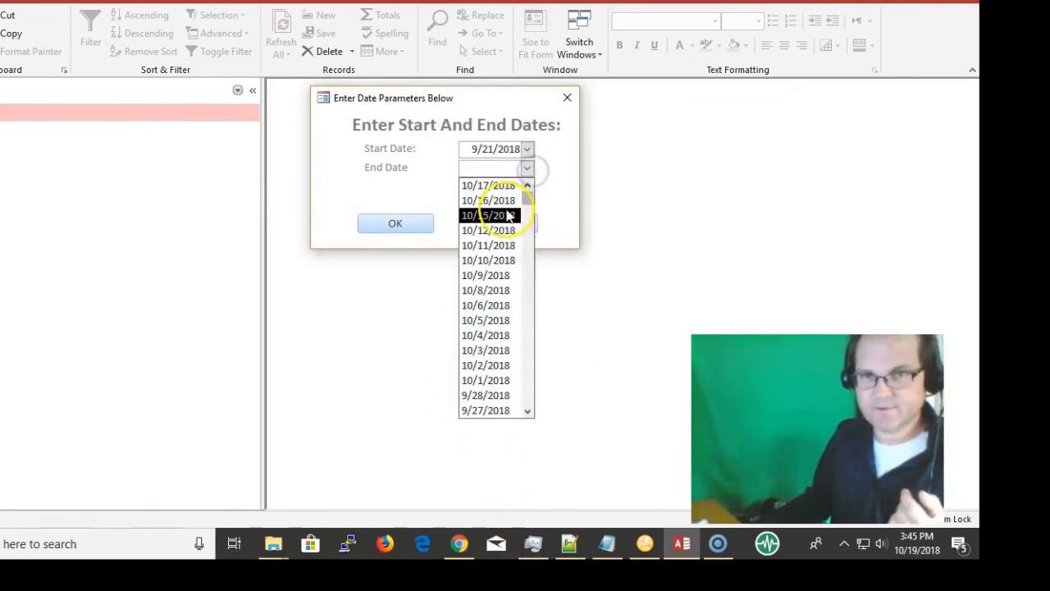
pyautogui.click(394, 223)
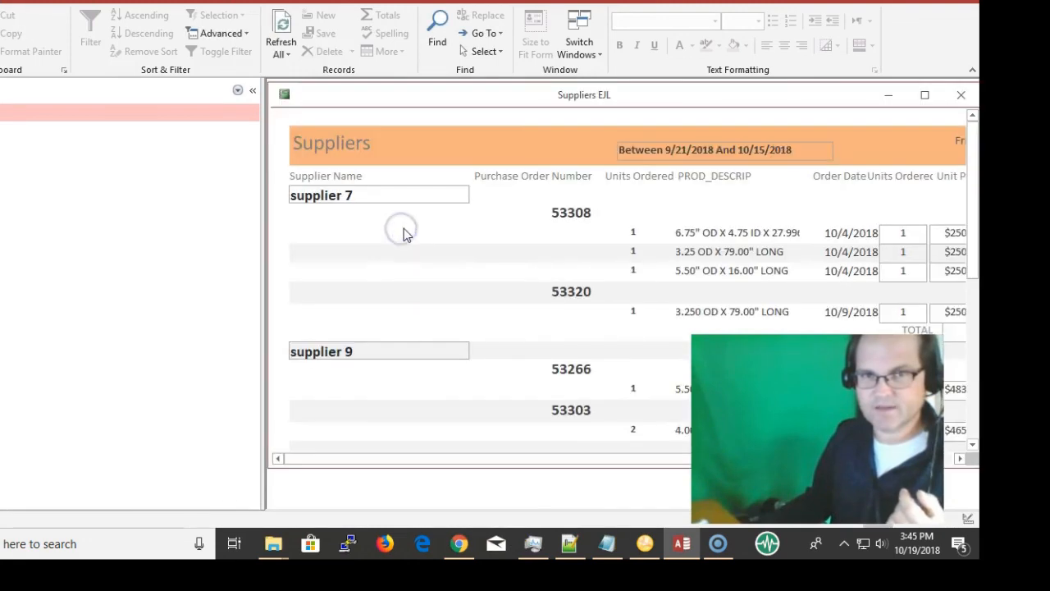
pyautogui.moveTo(584, 94); pyautogui.dragTo(258, 94)
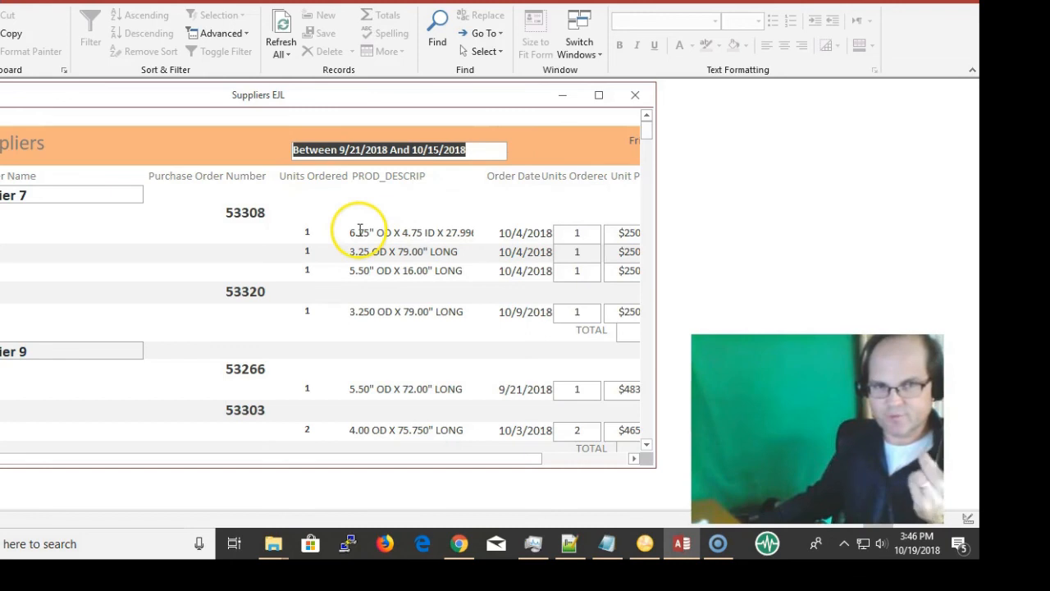
pyautogui.moveTo(528, 226)
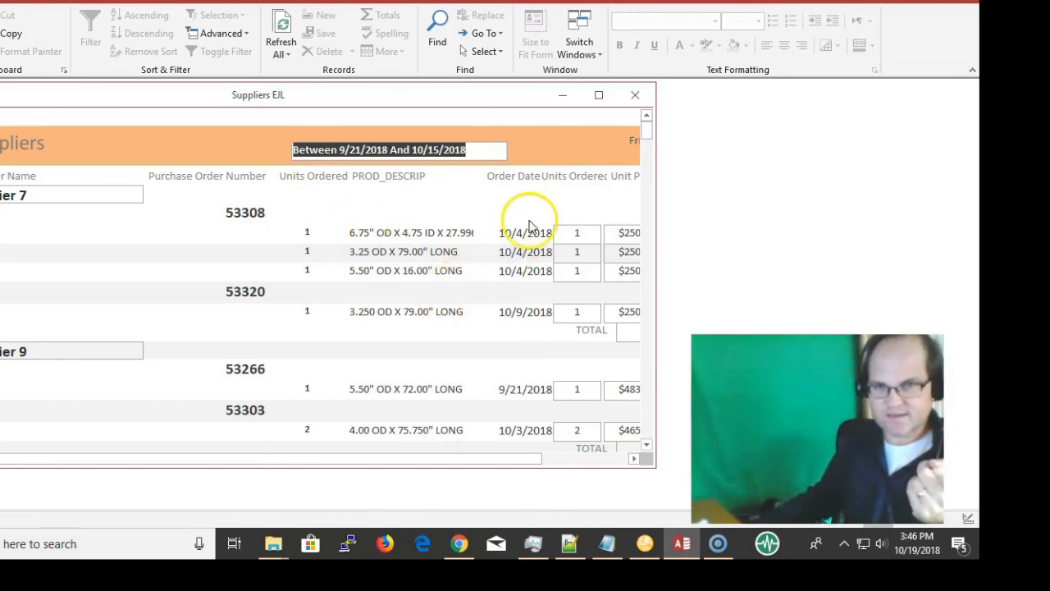
pyautogui.click(525, 233)
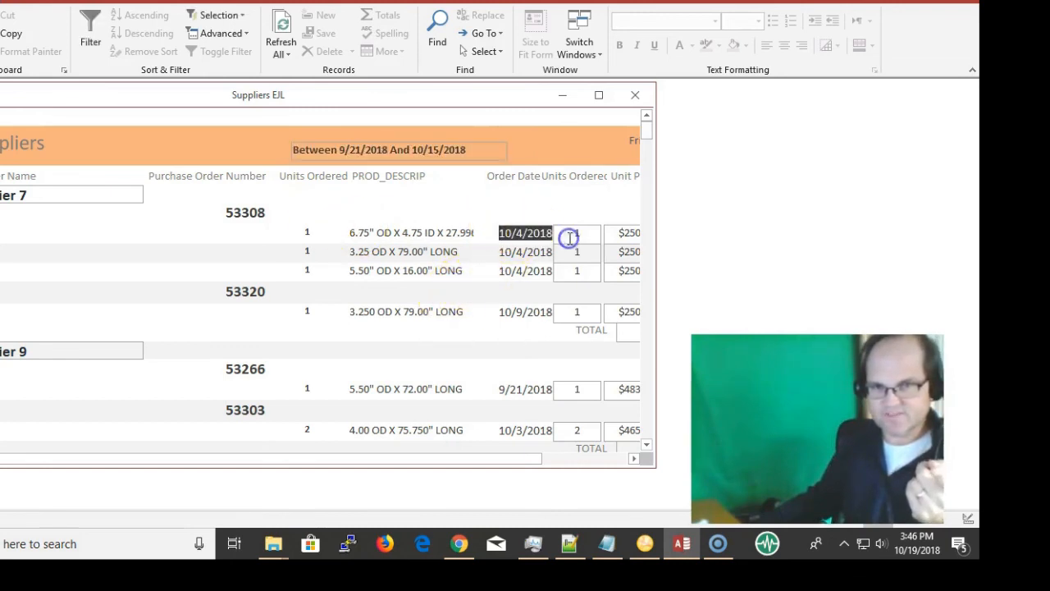